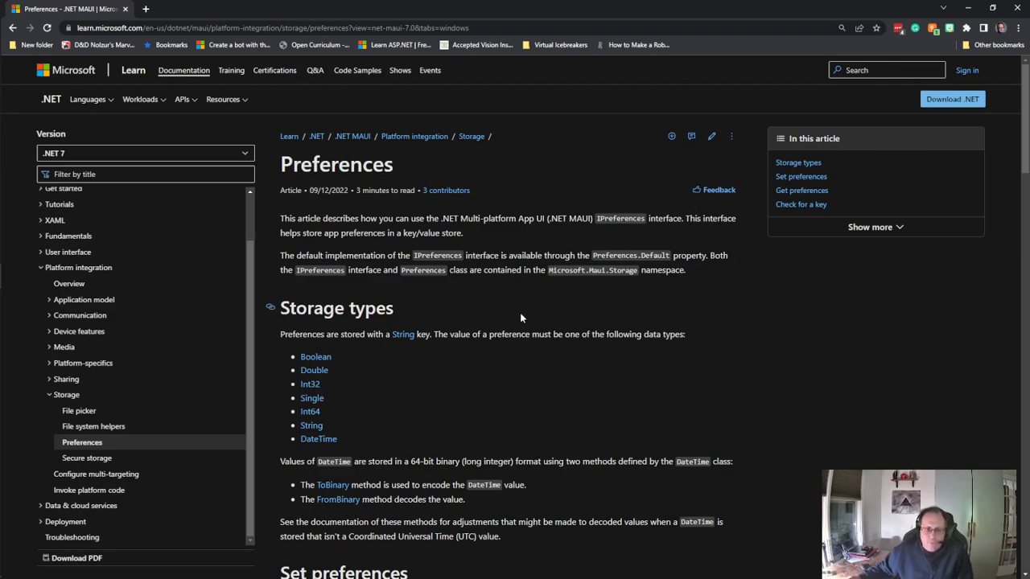
Step: Select Houston Astros, then Philadelphia Phillies, then Colorado Rockies to watch the theme colours change
scroll("down", 3)
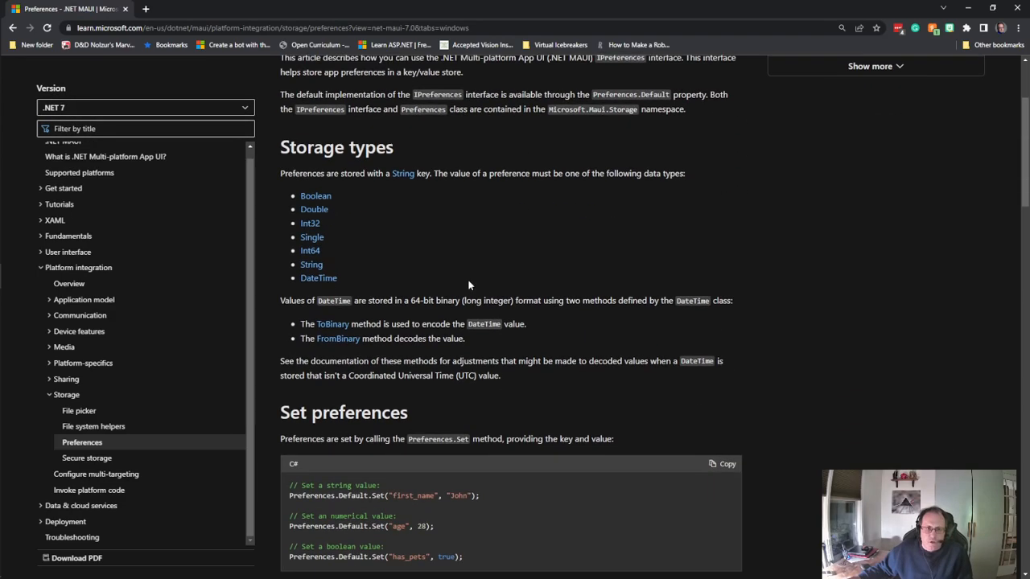
mouse_move(315, 196)
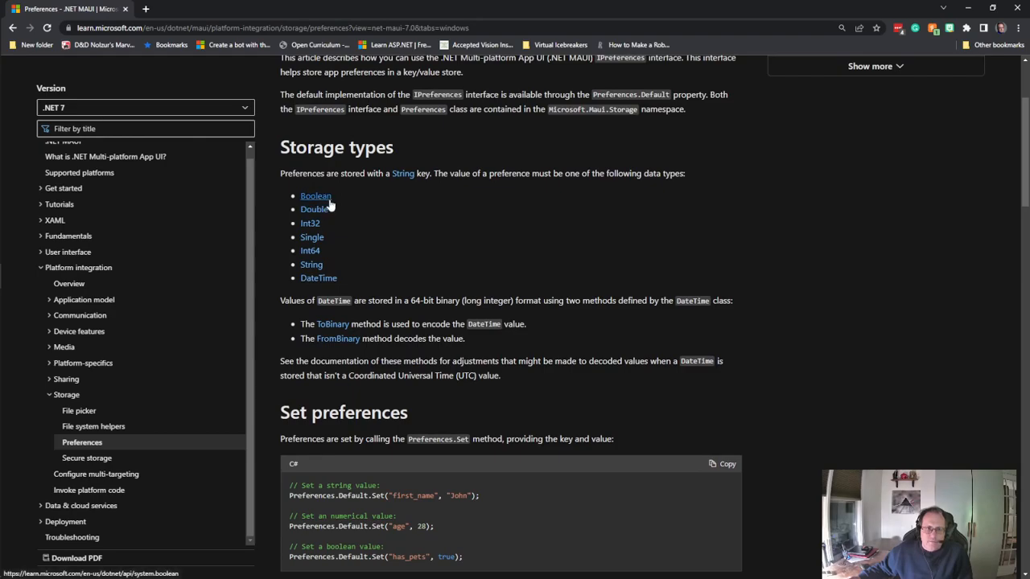
mouse_move(329, 256)
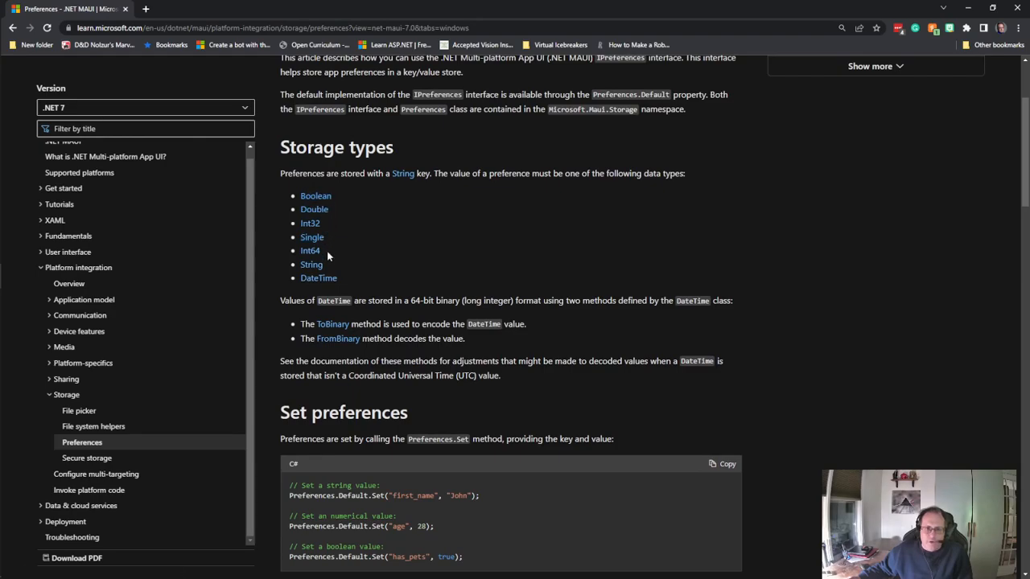
mouse_move(549, 245)
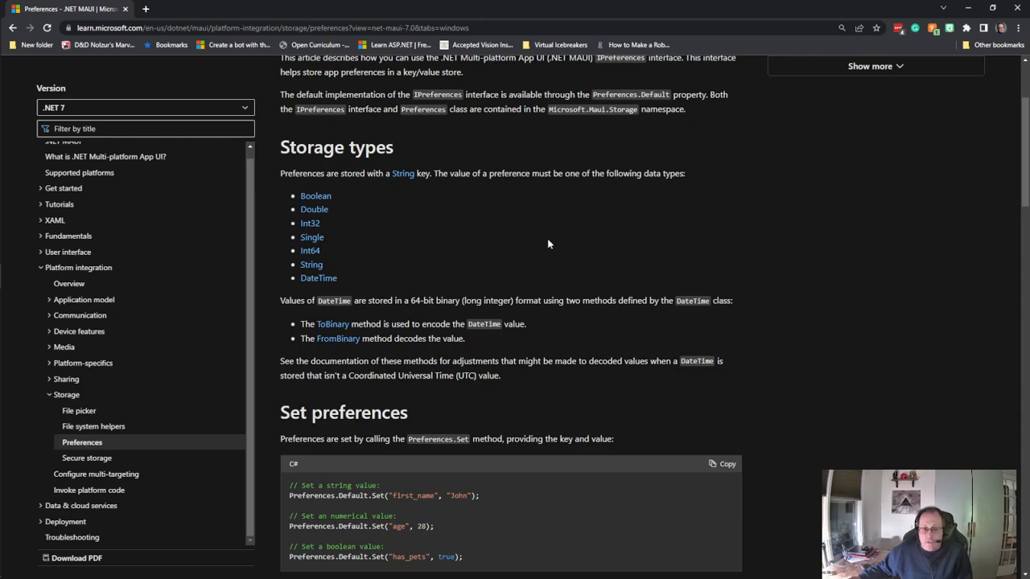
mouse_move(551, 199)
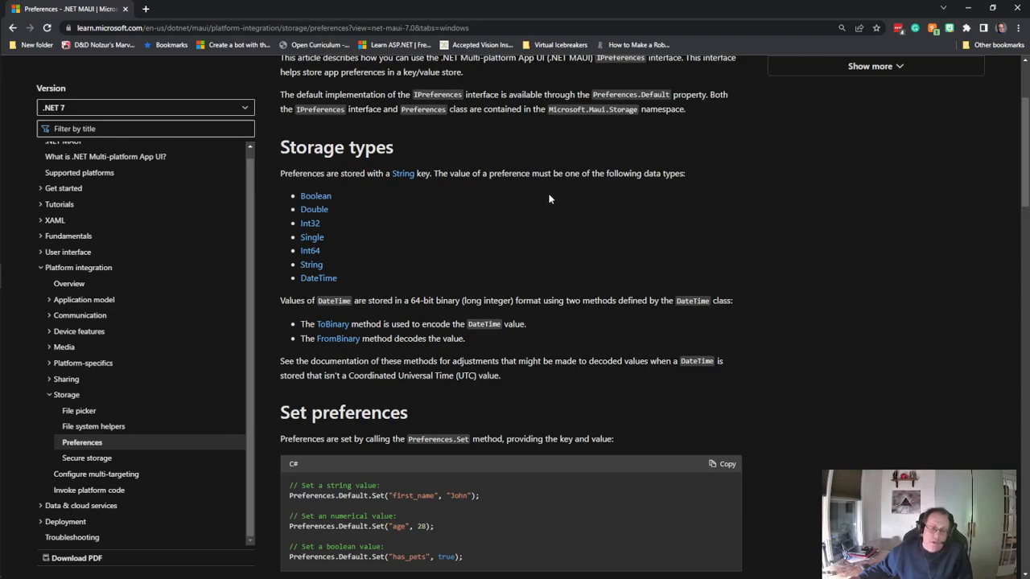
scroll("down", 3)
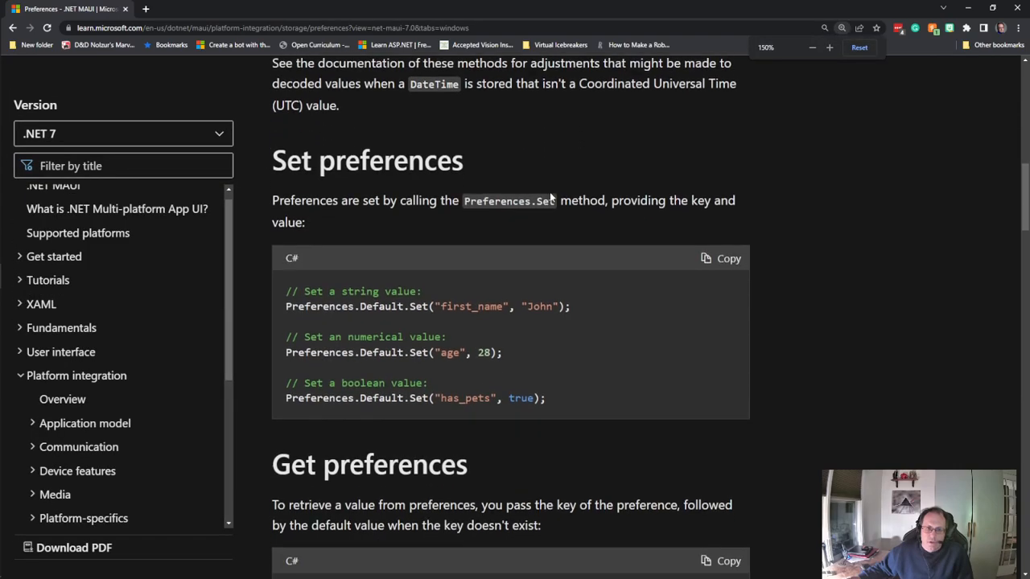
scroll("down", 3)
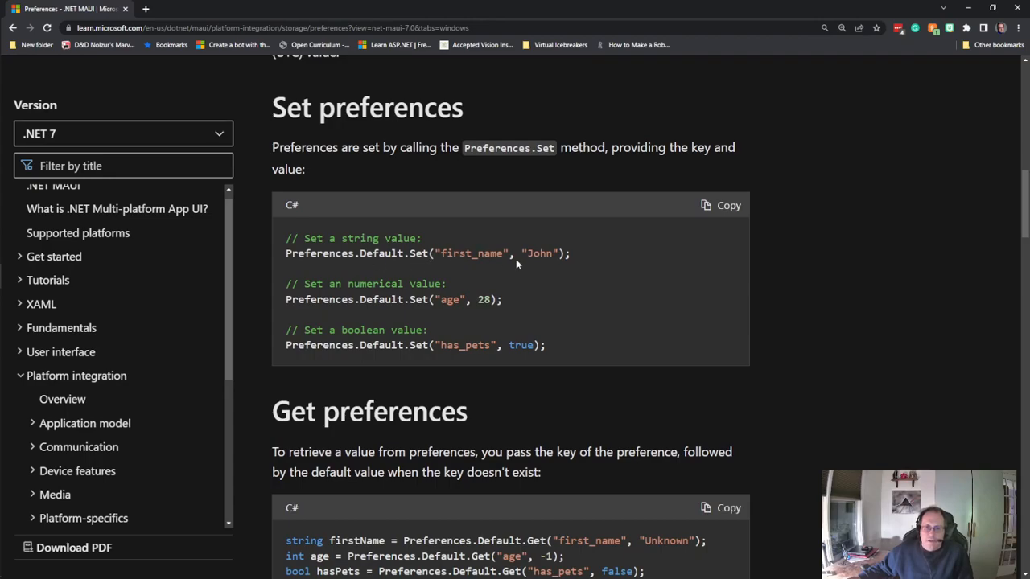
mouse_move(537, 257)
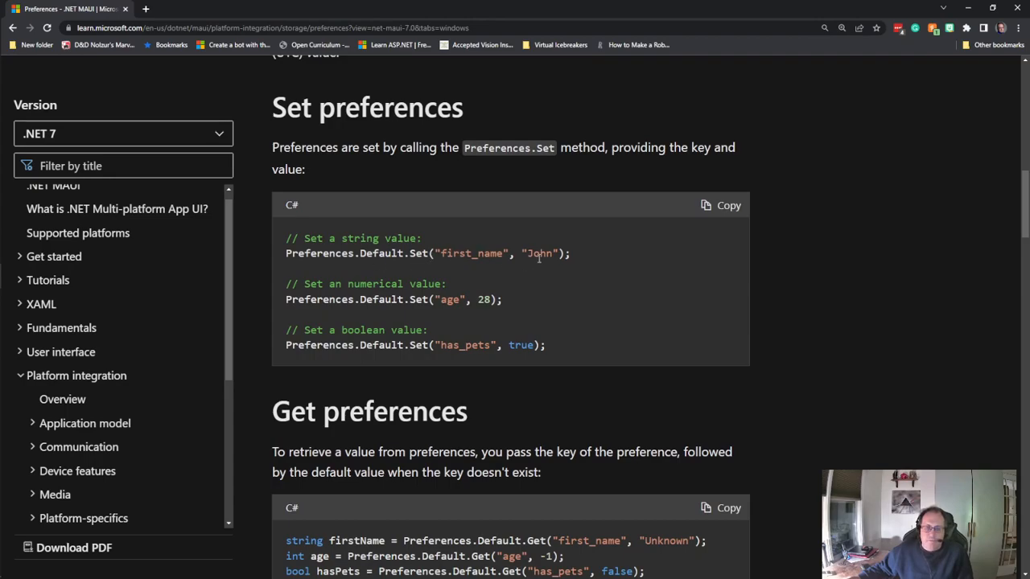
scroll("down", 3)
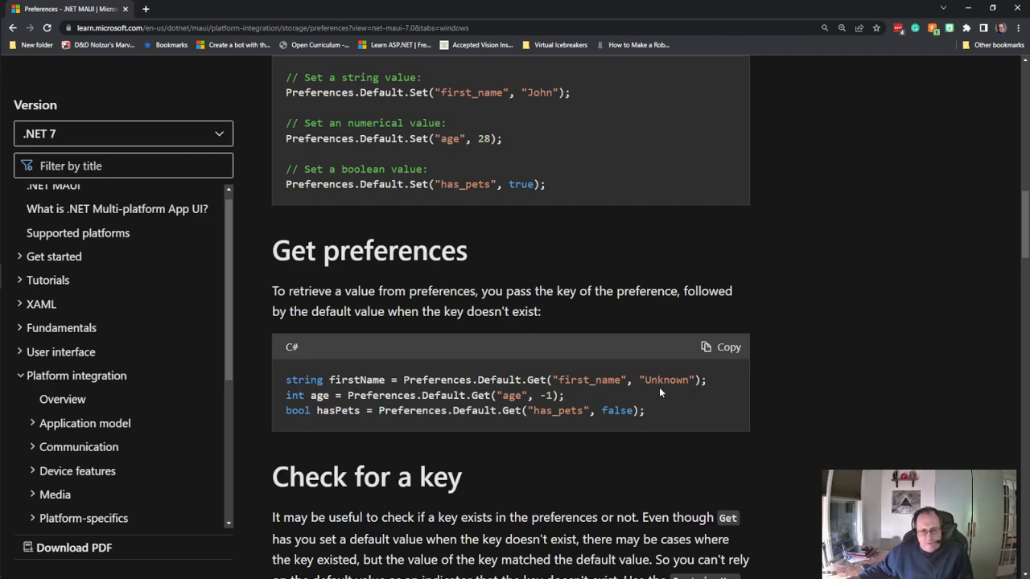
mouse_move(655, 393)
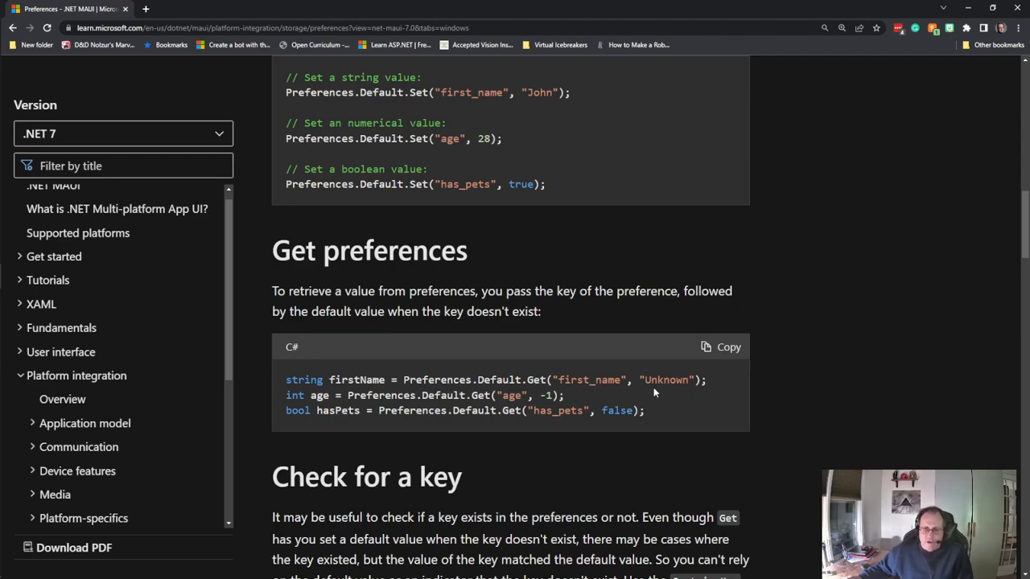
mouse_move(628, 305)
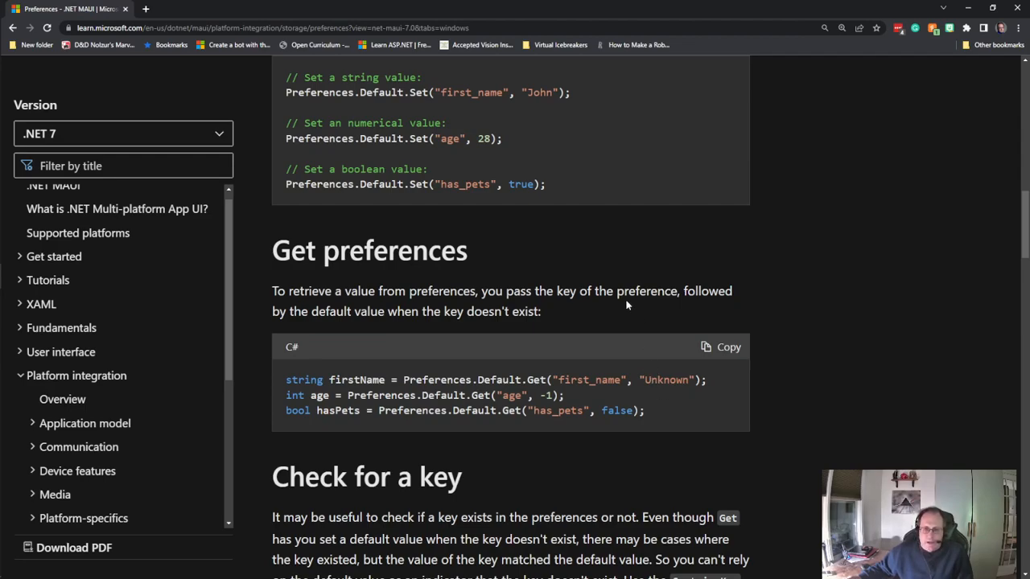
scroll("down", 3)
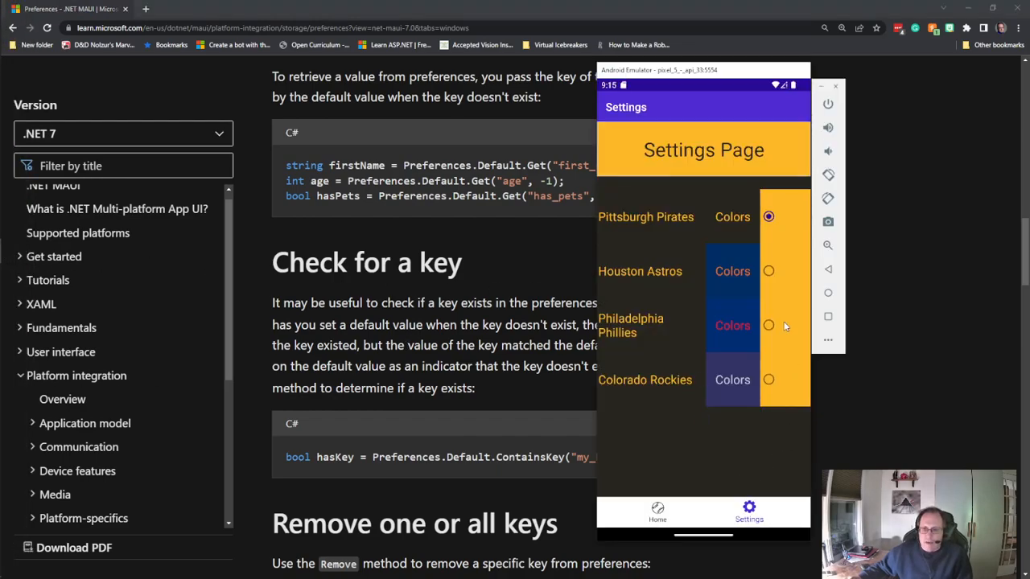
left_click(770, 270)
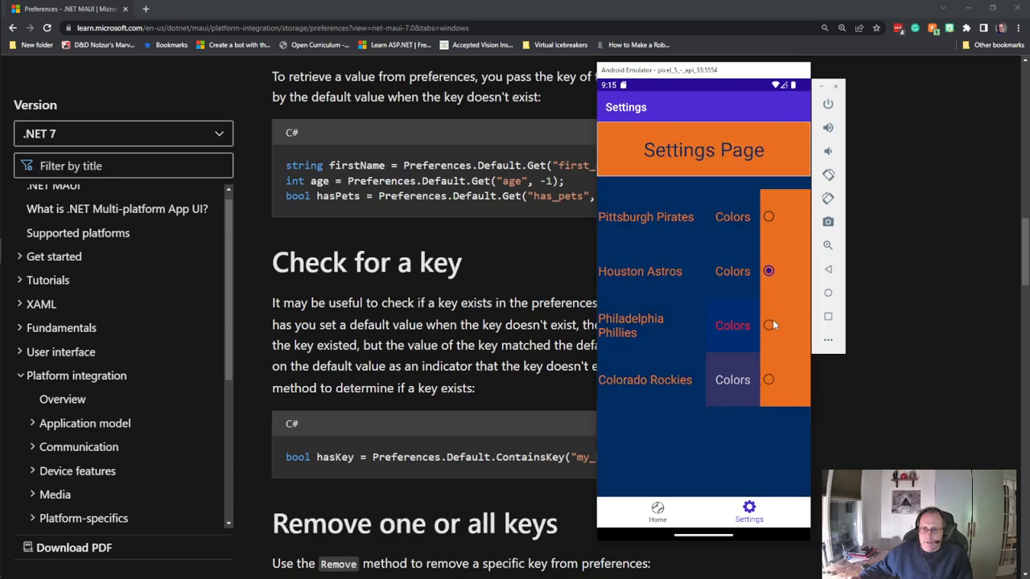
left_click(769, 325)
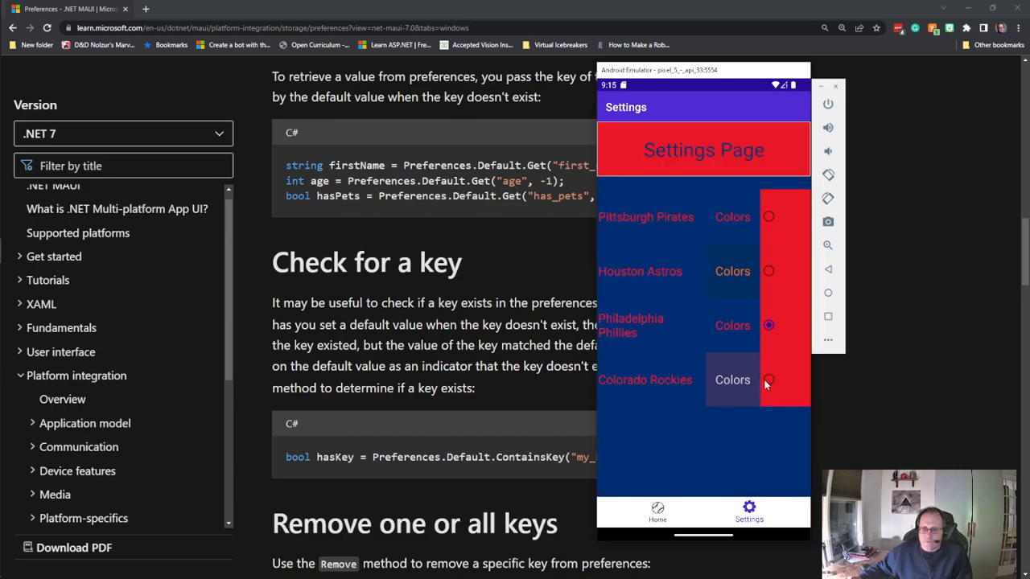
left_click(768, 380)
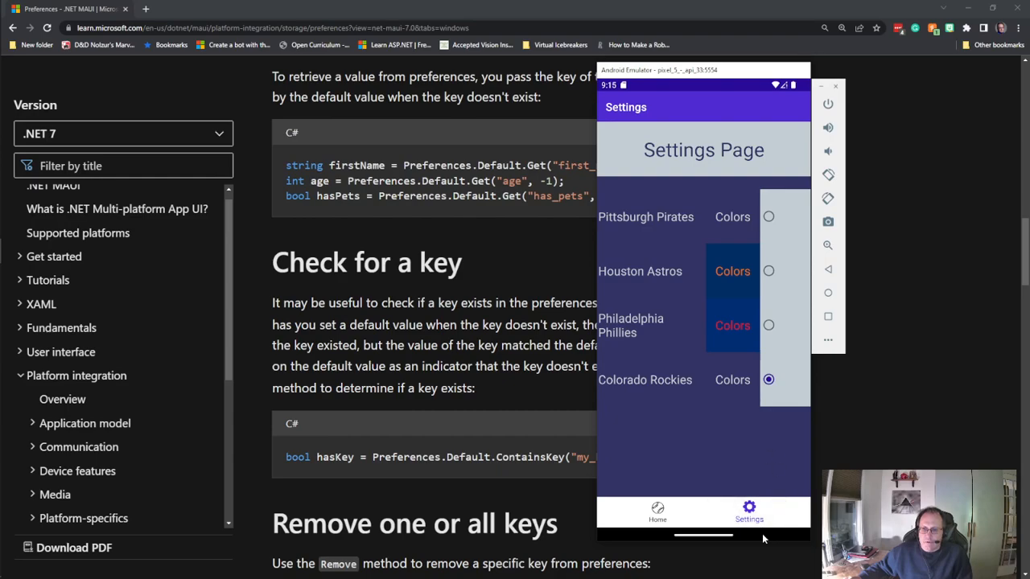
mouse_move(723, 507)
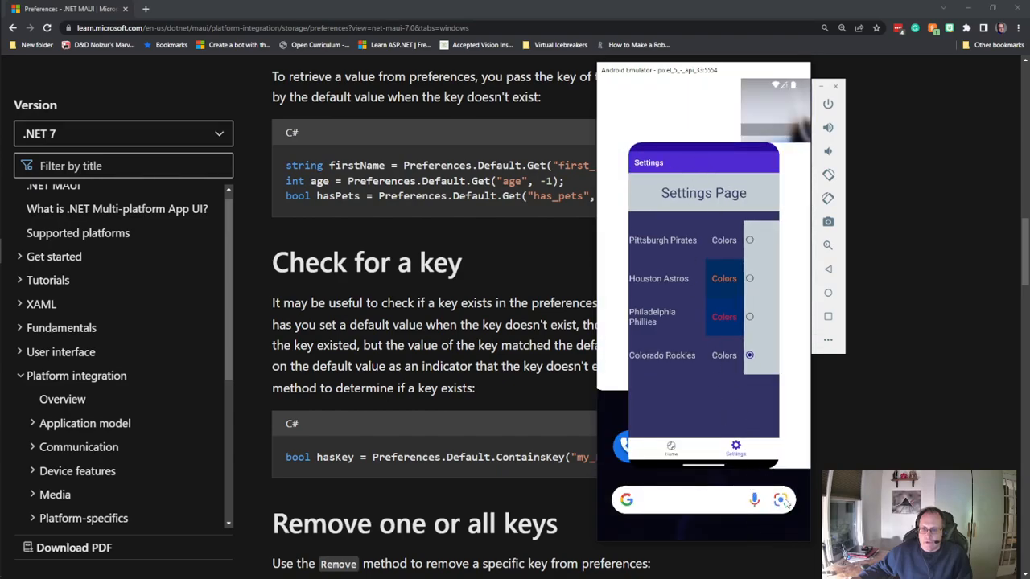
mouse_move(711, 528)
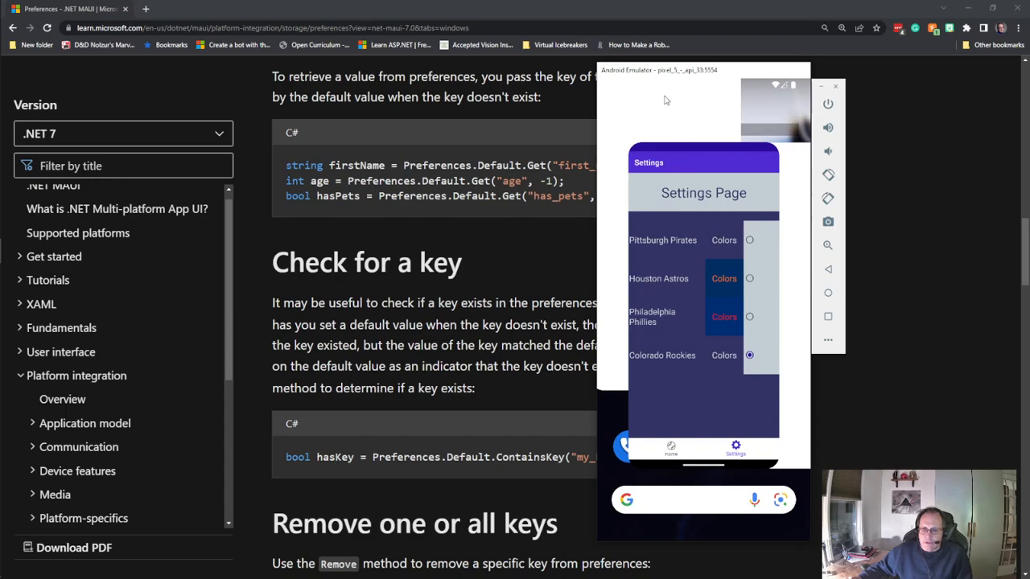
mouse_move(703, 84)
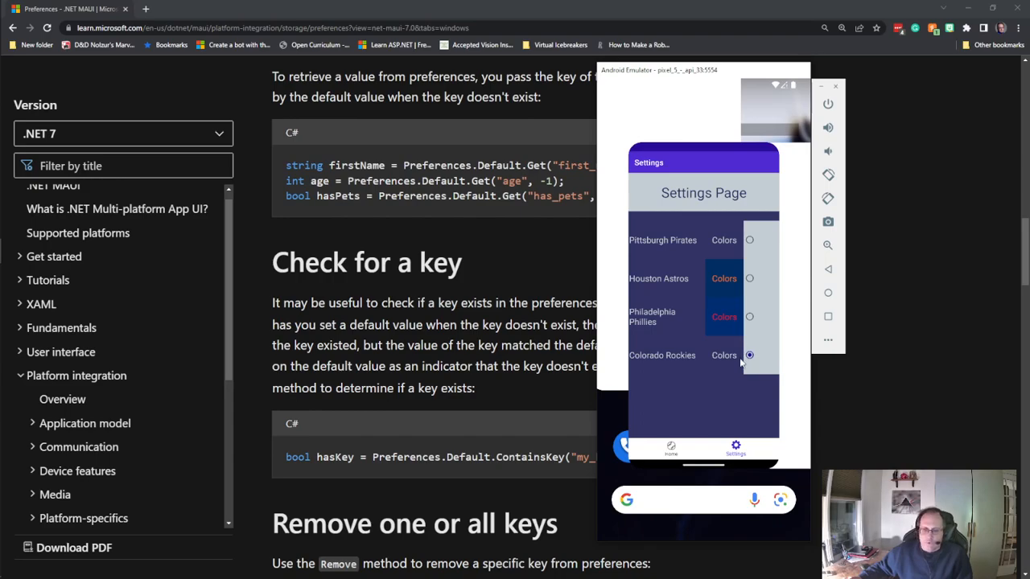
mouse_move(705, 428)
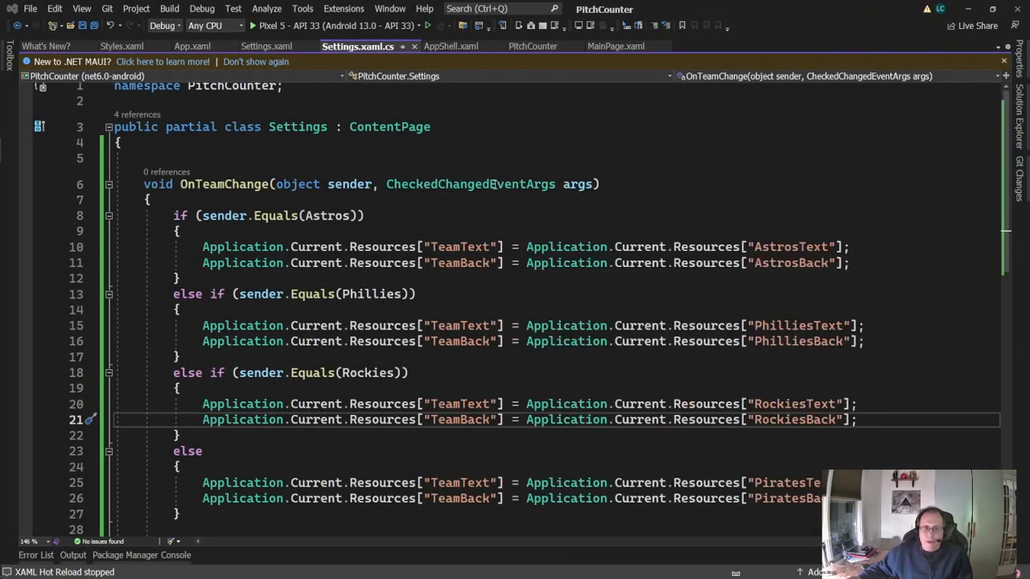
Step: Declare Color text = (Color)Application.Current.Resources["TeamText"] and a matching back variable from TeamBack
scroll("down", 3)
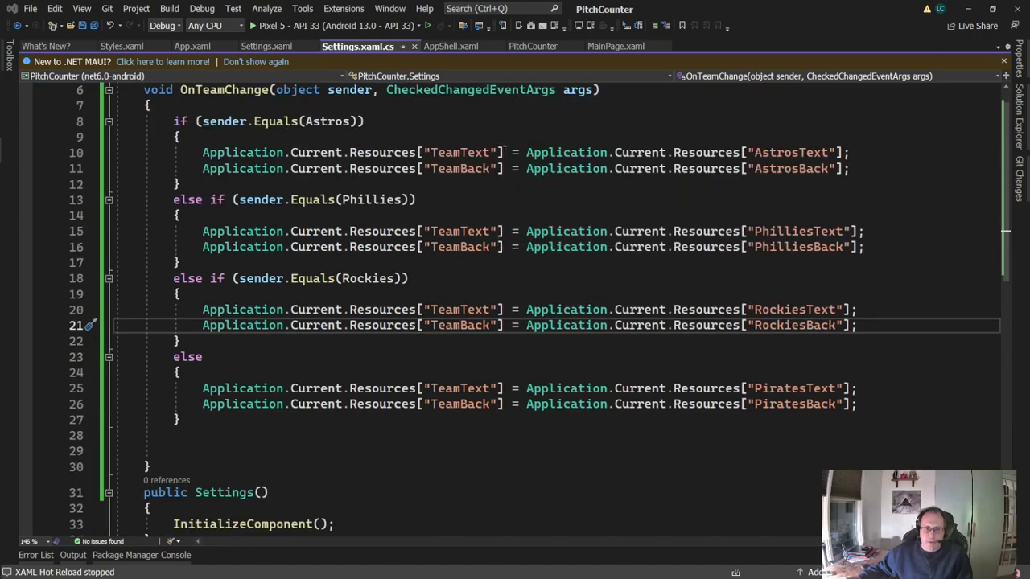
mouse_move(435, 351)
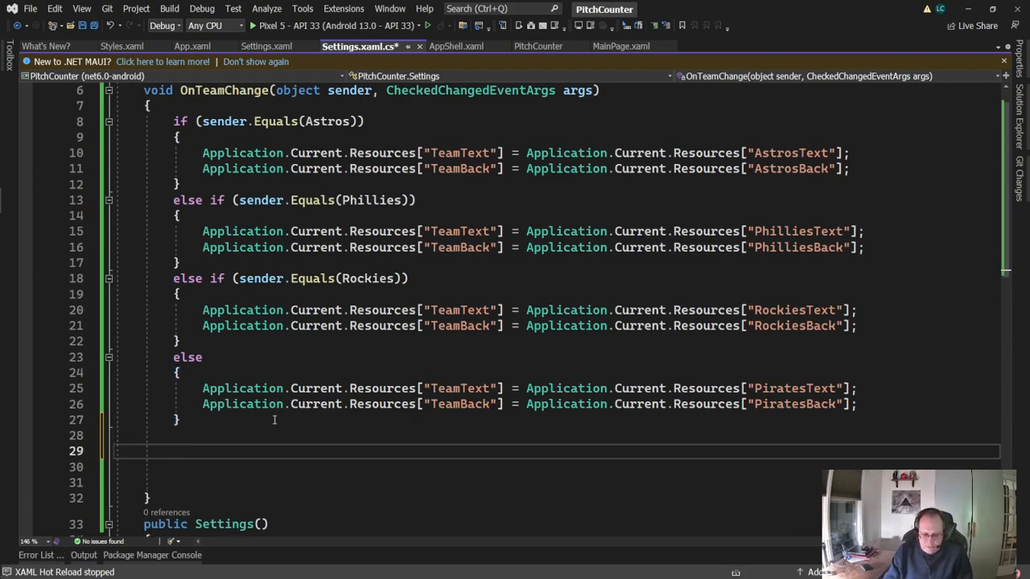
type("Color tex")
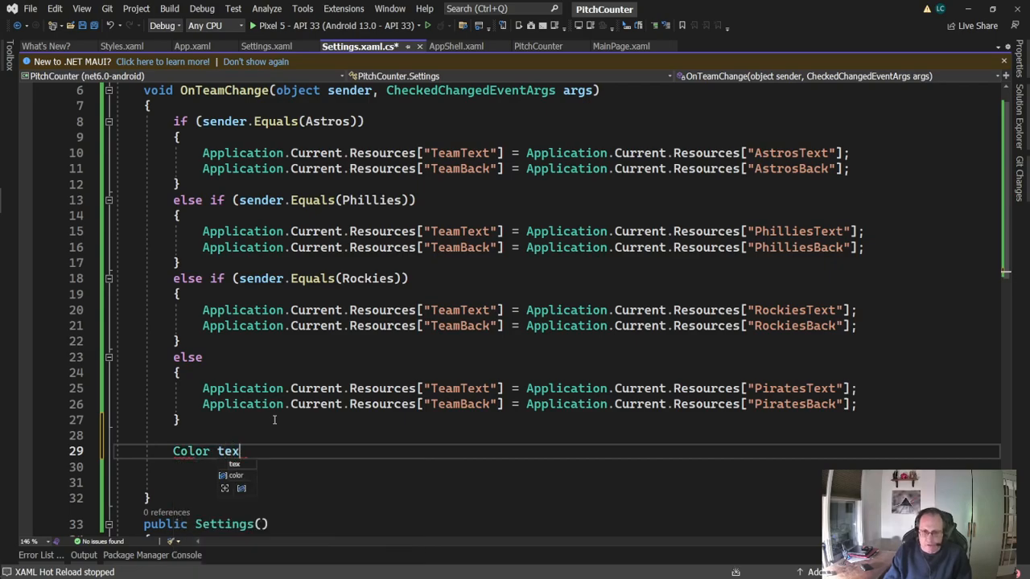
type("= (Colo")
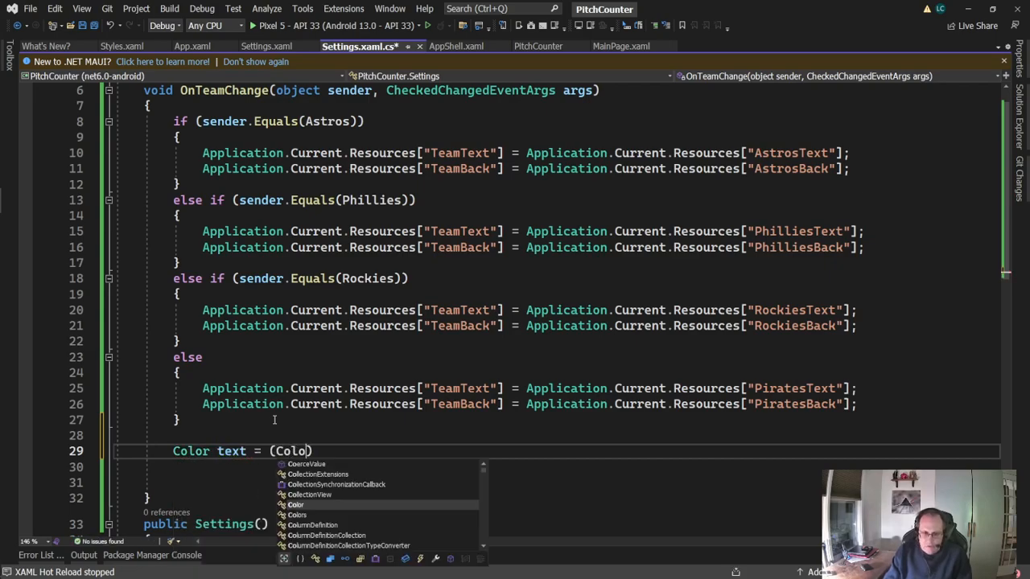
type("r)")
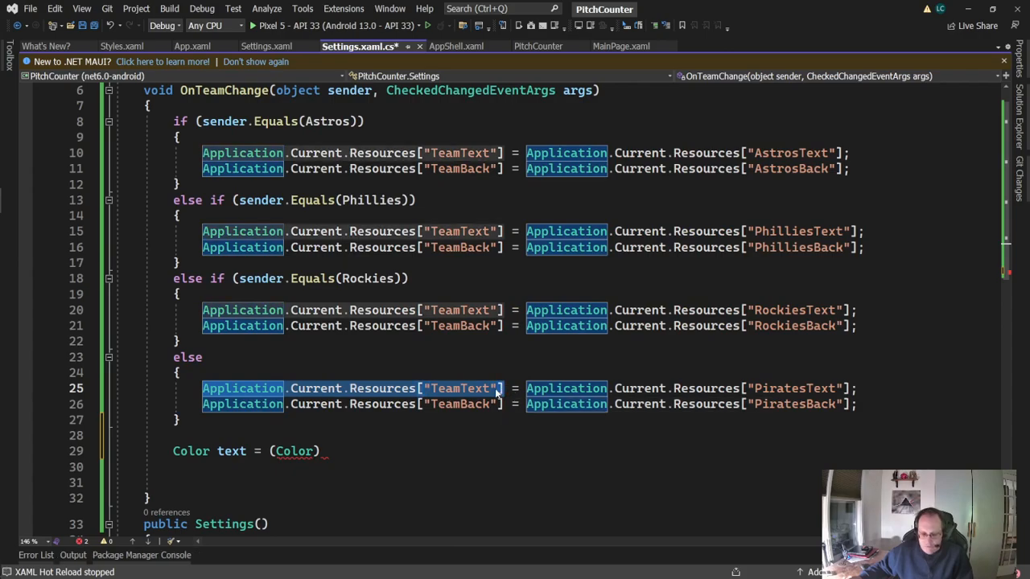
type("Application.Current.Resources[\"TeamText\"];")
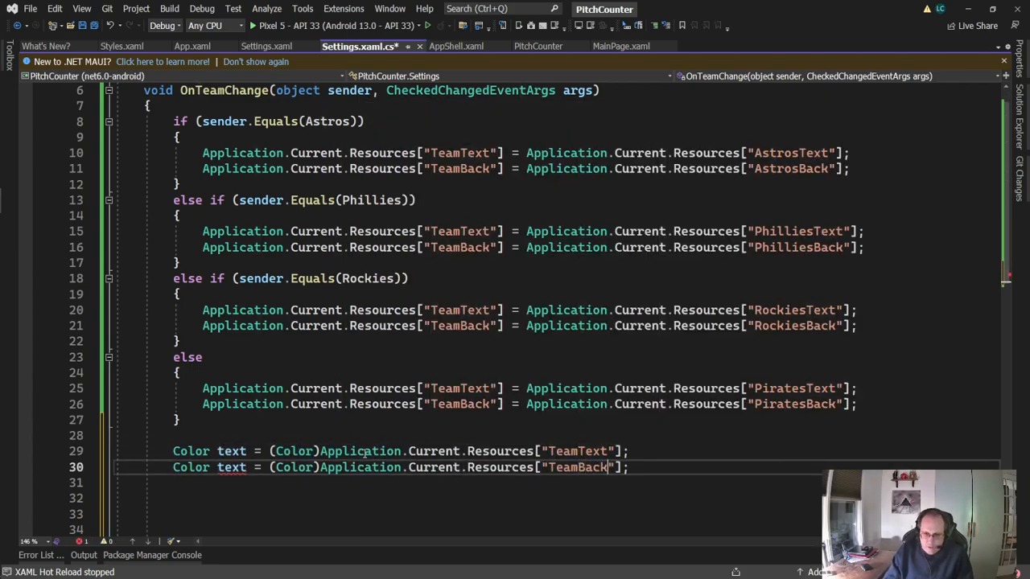
double_click(232, 467)
type("back")
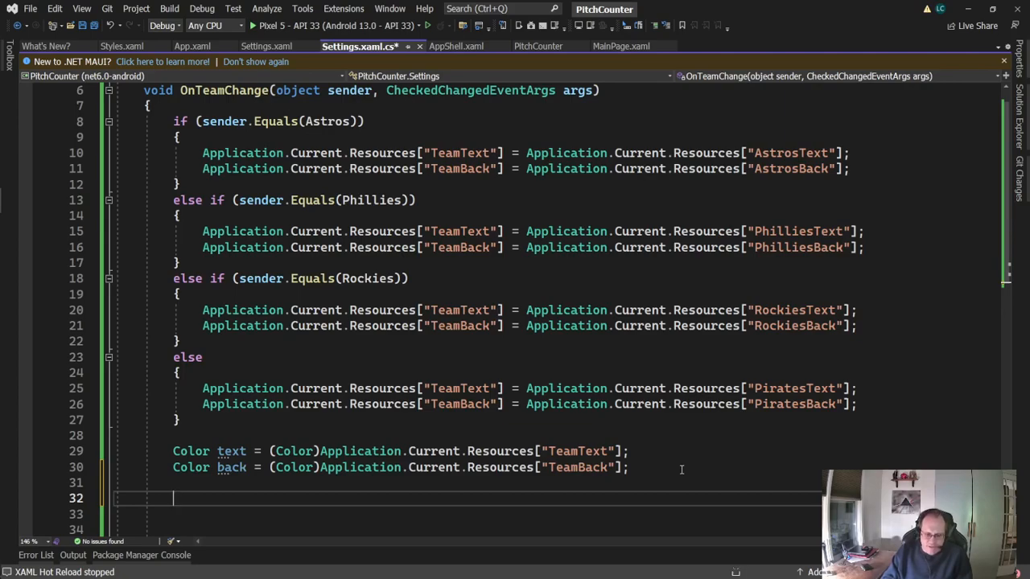
Step: Add Preferences.Default.Set lines storing text and back as hex strings under TeamText and TeamBack
type("P")
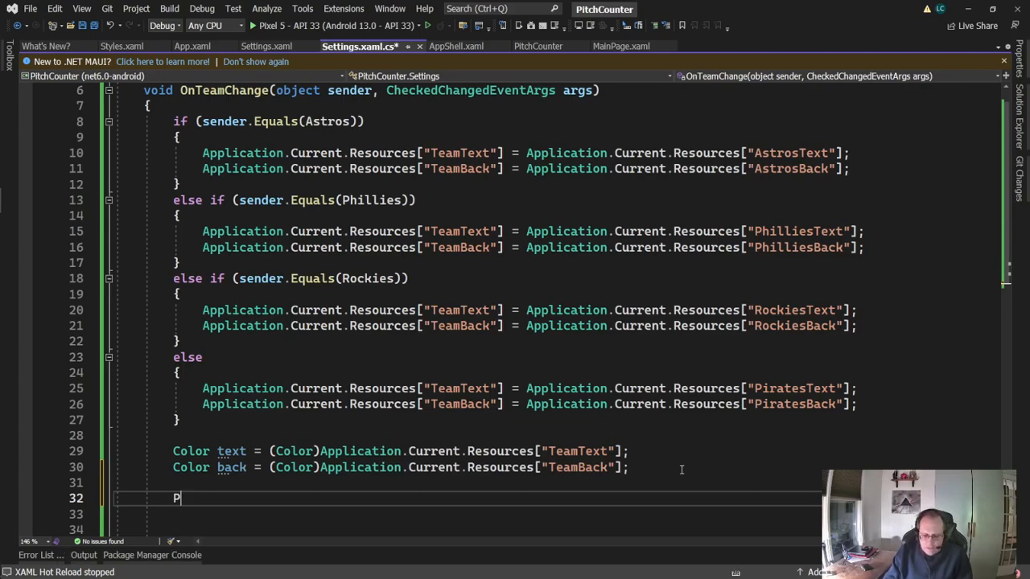
type("references.Default.Set")
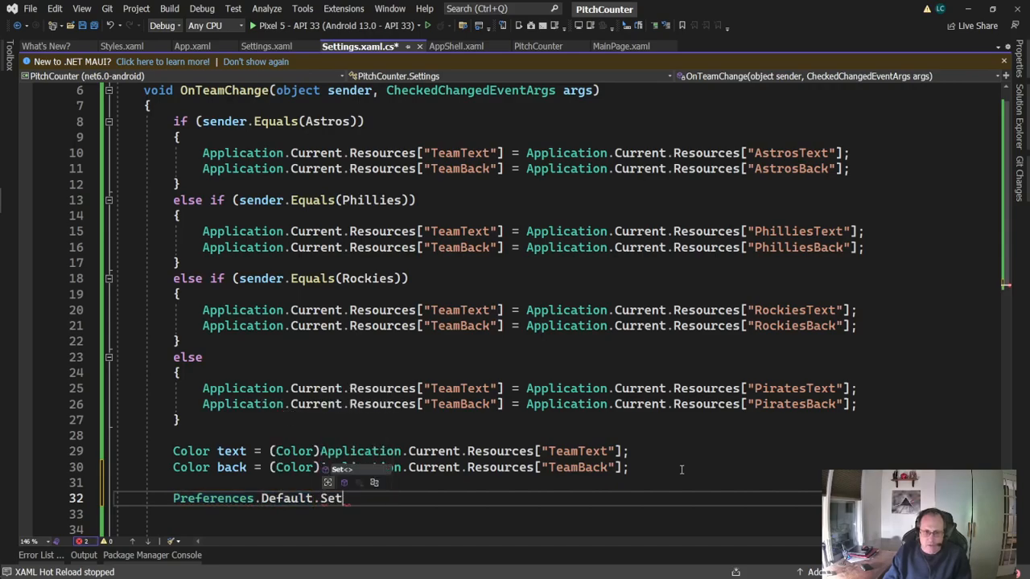
type("(\"TeamText")
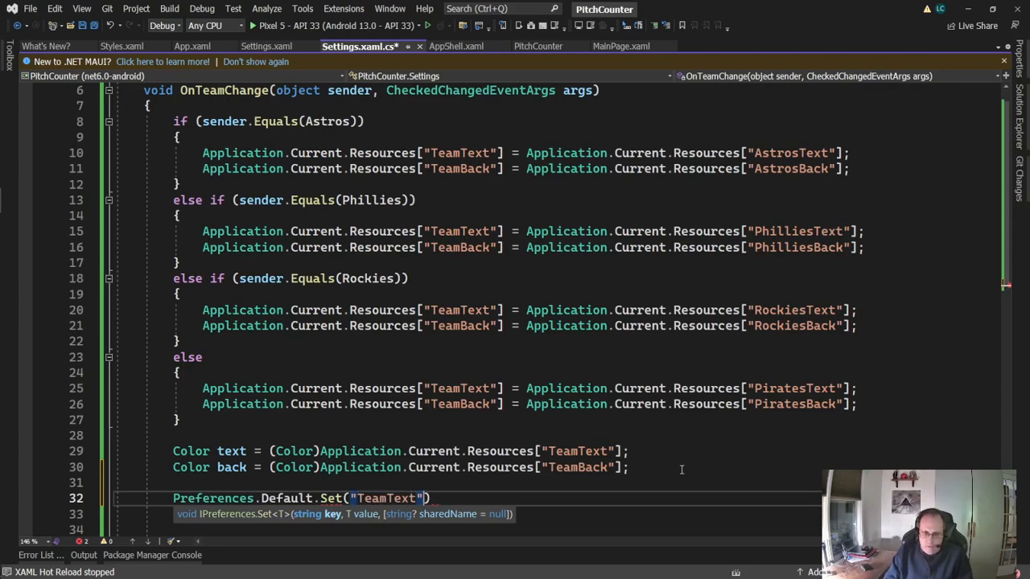
type(", text.ToHex")
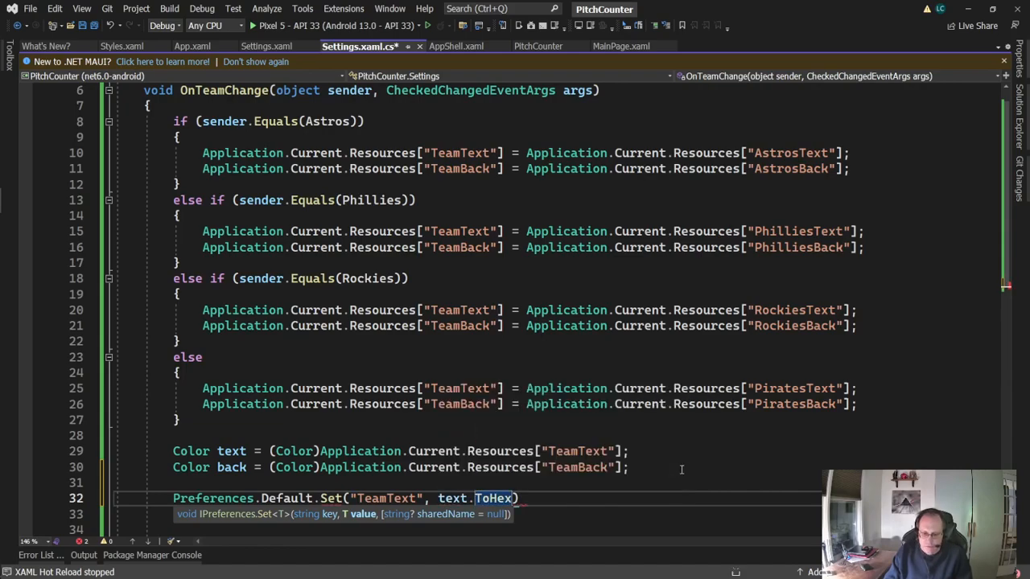
type("().ToAr")
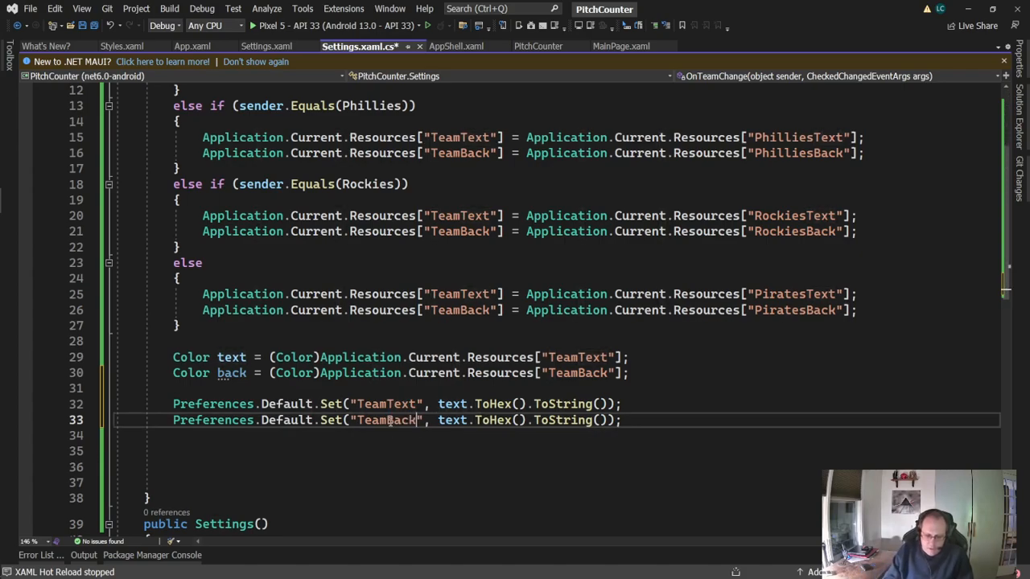
double_click(492, 420)
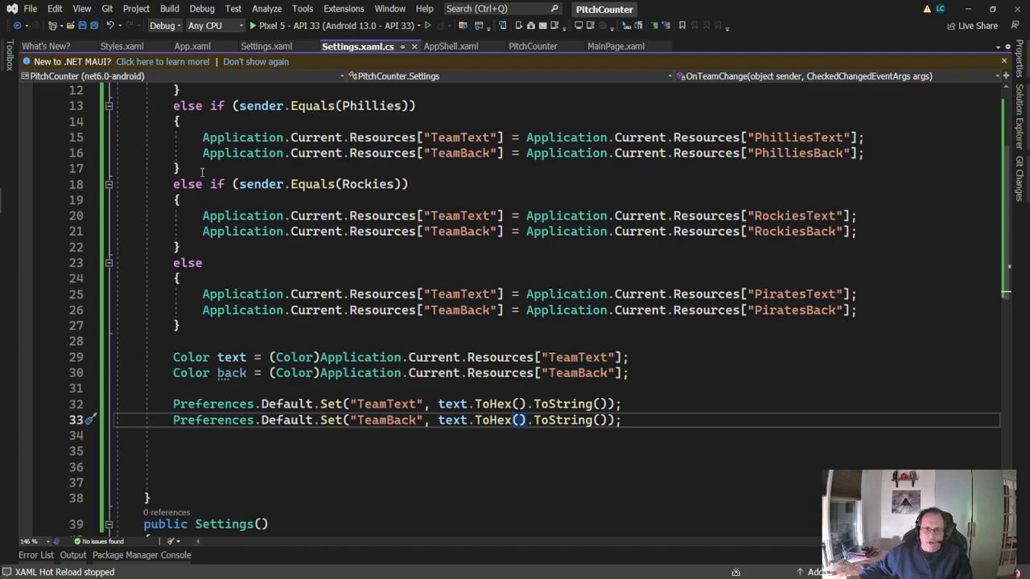
Step: Add FontSize="36" to the Pitch Counter! title label in MainPage.xaml, then go to MainPage.xaml.cs
left_click(611, 45)
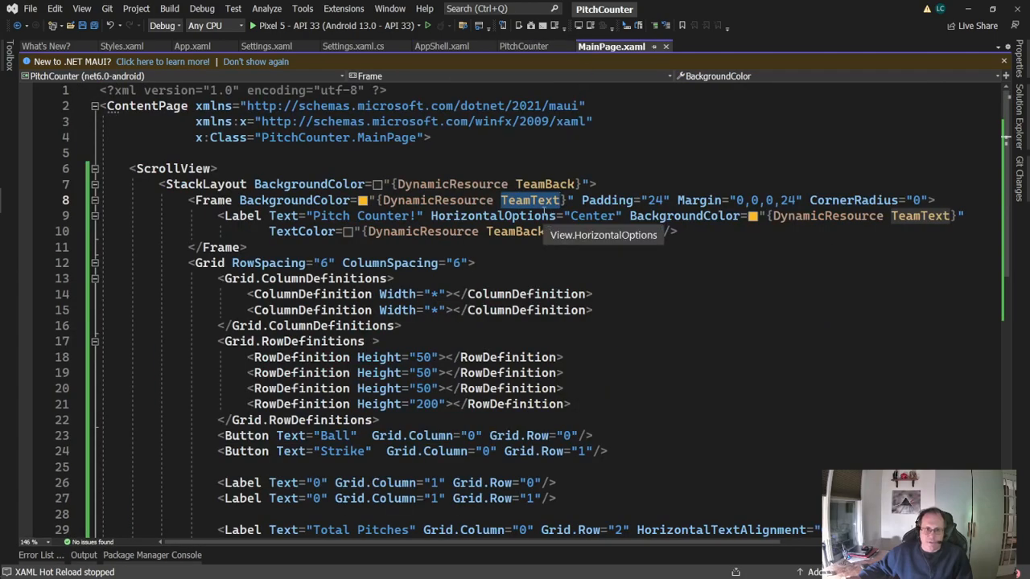
type("FontSize=\"36\"/>")
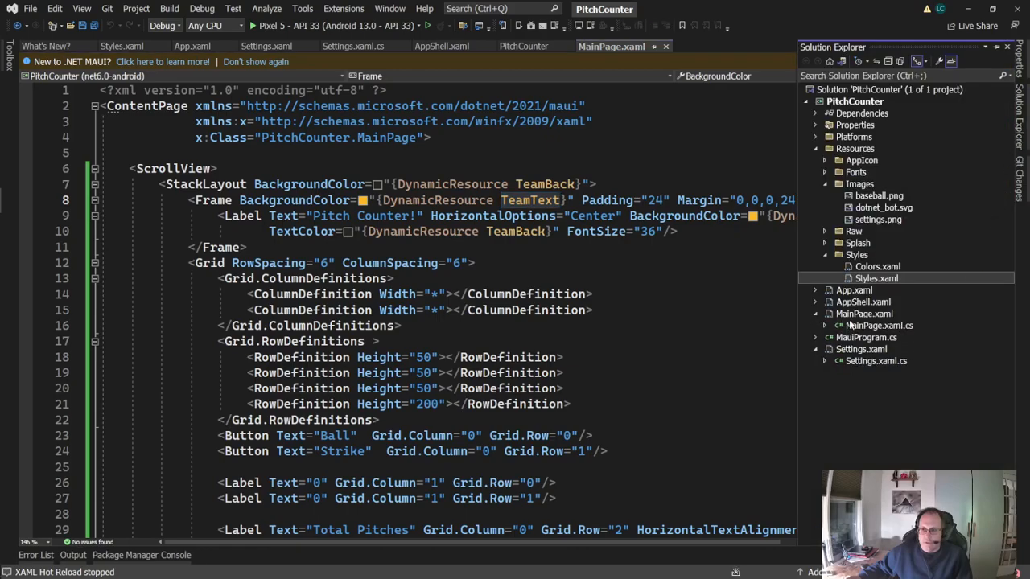
left_click(879, 325)
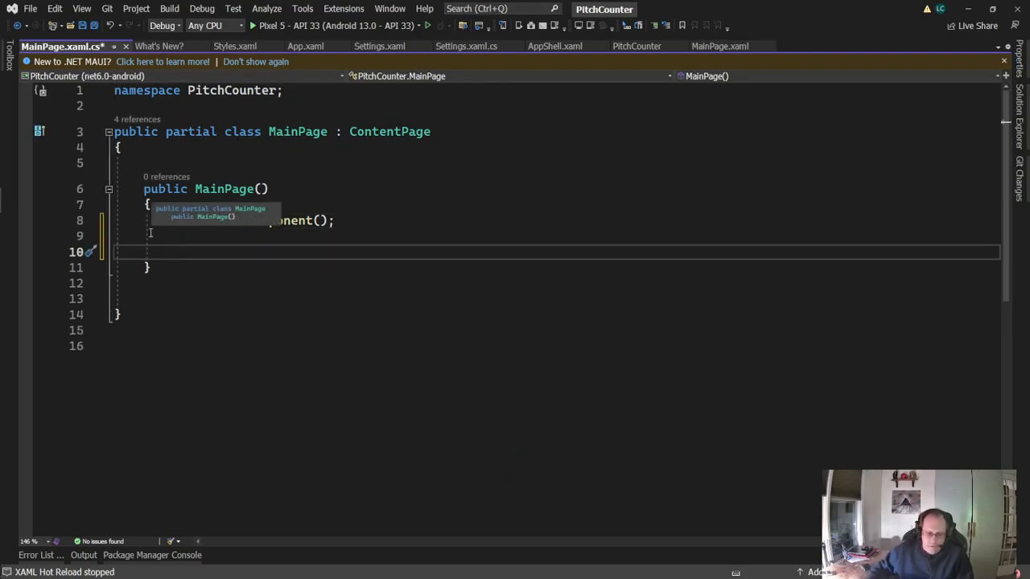
Step: Declare Color text, back and start an if block on Preferences.Default.ContainsKey("TeamText")
type("Color text, back;")
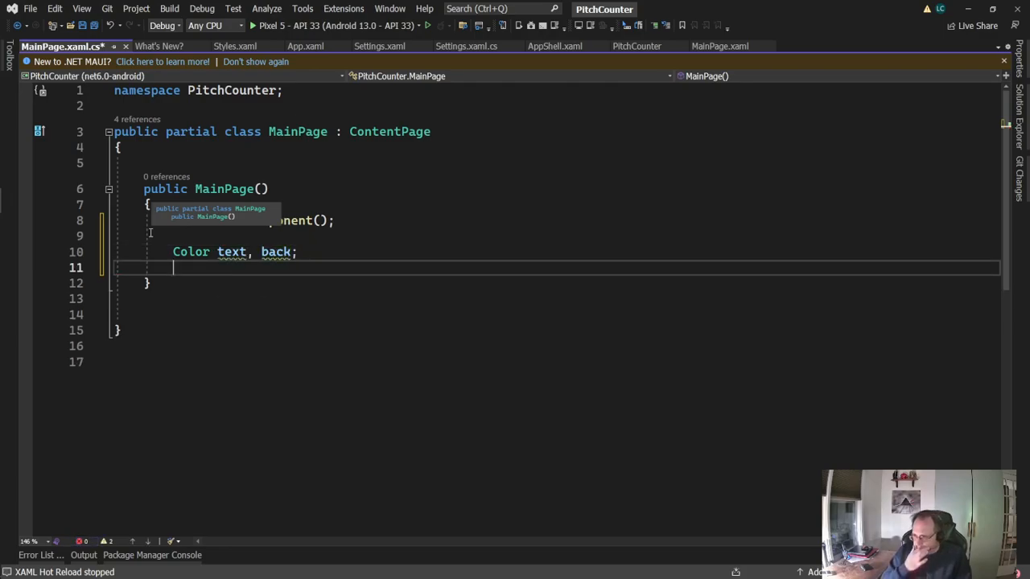
type("if(")
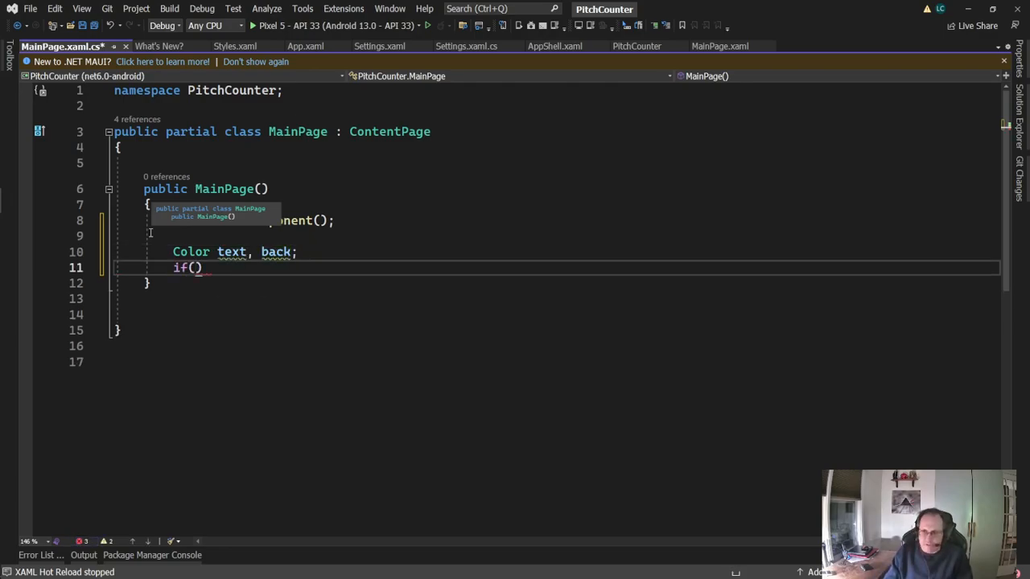
type("Preferences")
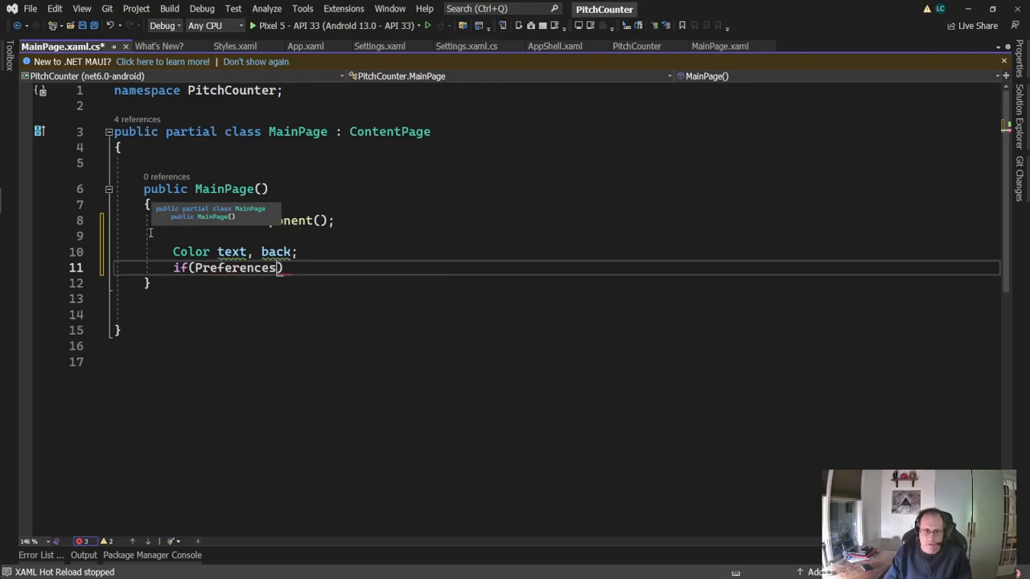
type(".Default.ContainsKey")
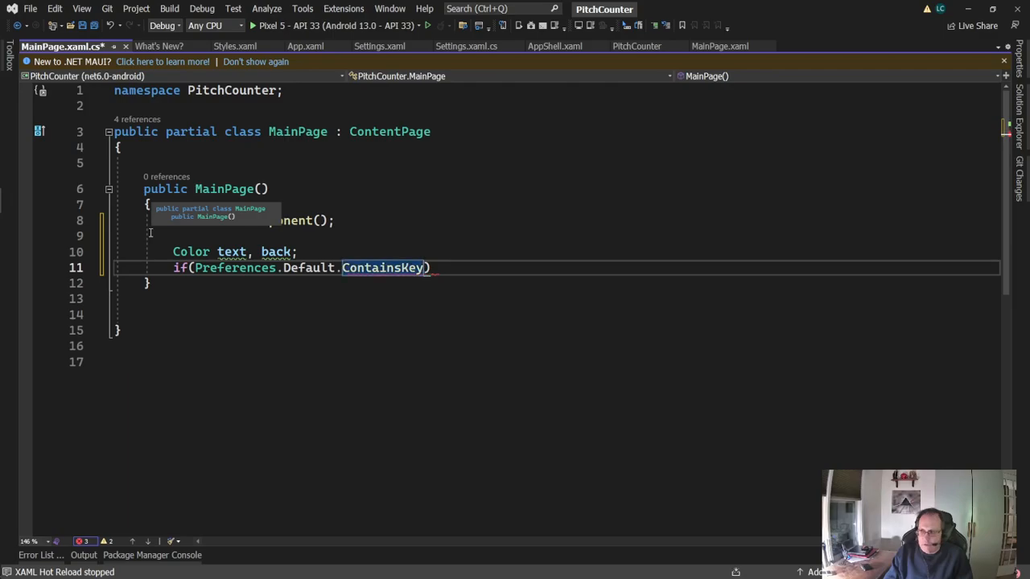
type("(\"TeamT\"")
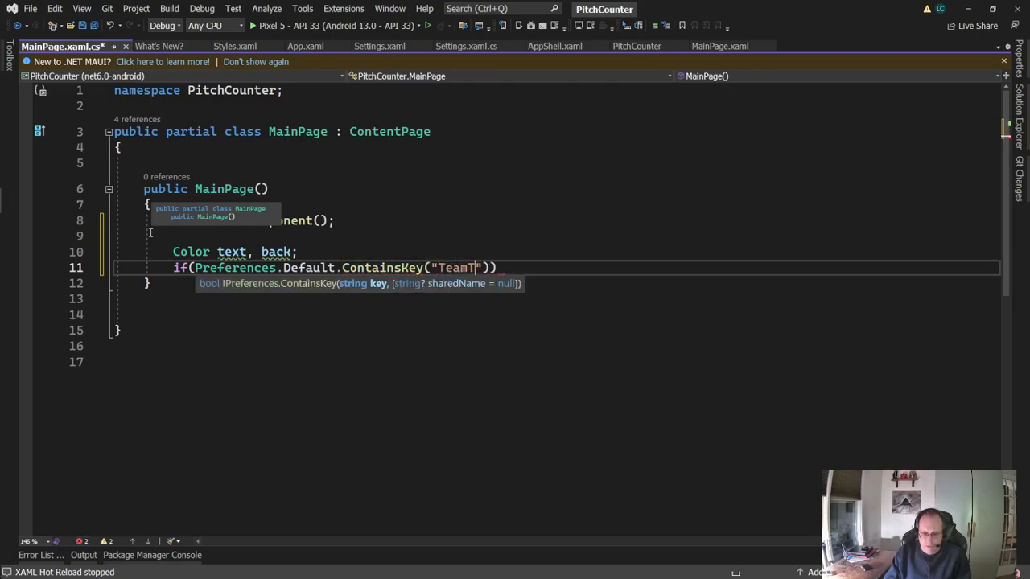
type("ext")
type("{")
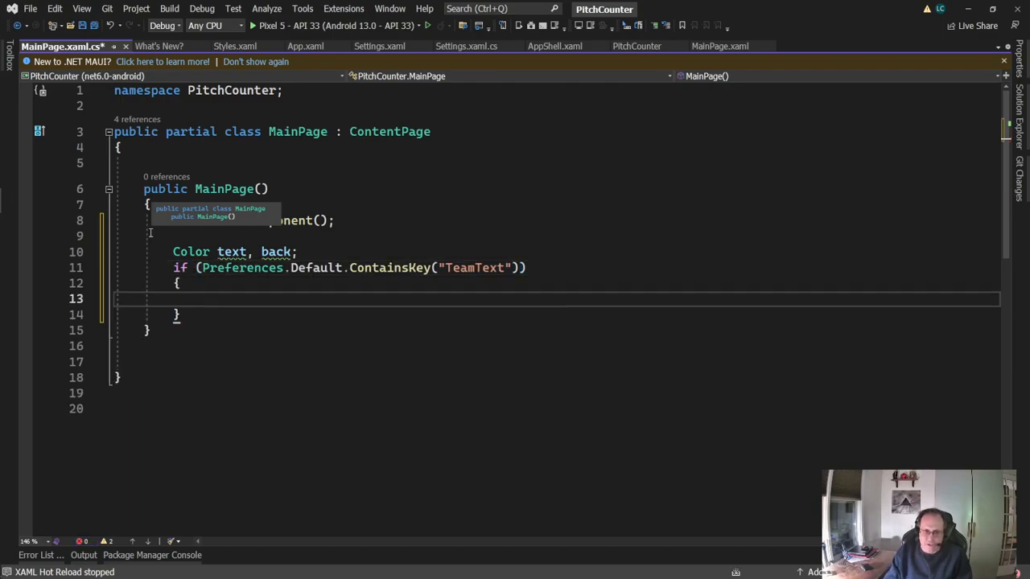
Step: Inside the if, set text = Color.FromHex(Preferences.Default.Get("TeamText", "#fdb827"));
type("tex")
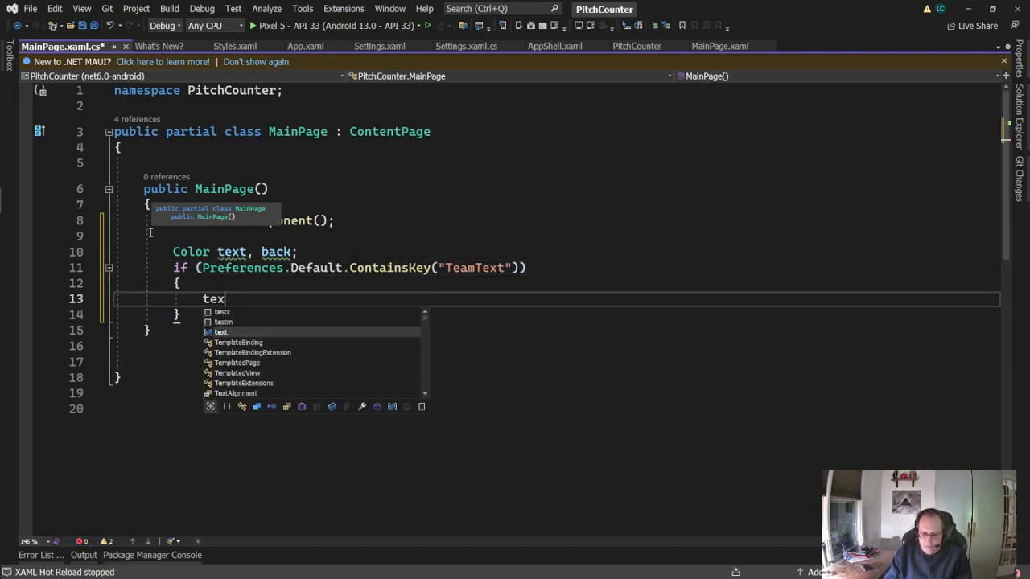
type("= Co")
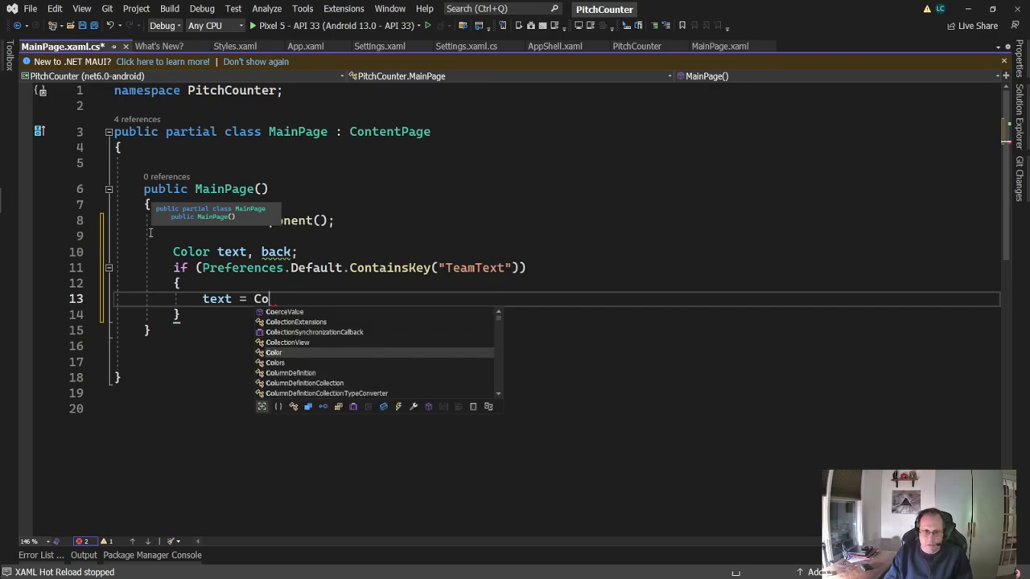
type("lor.fromHex")
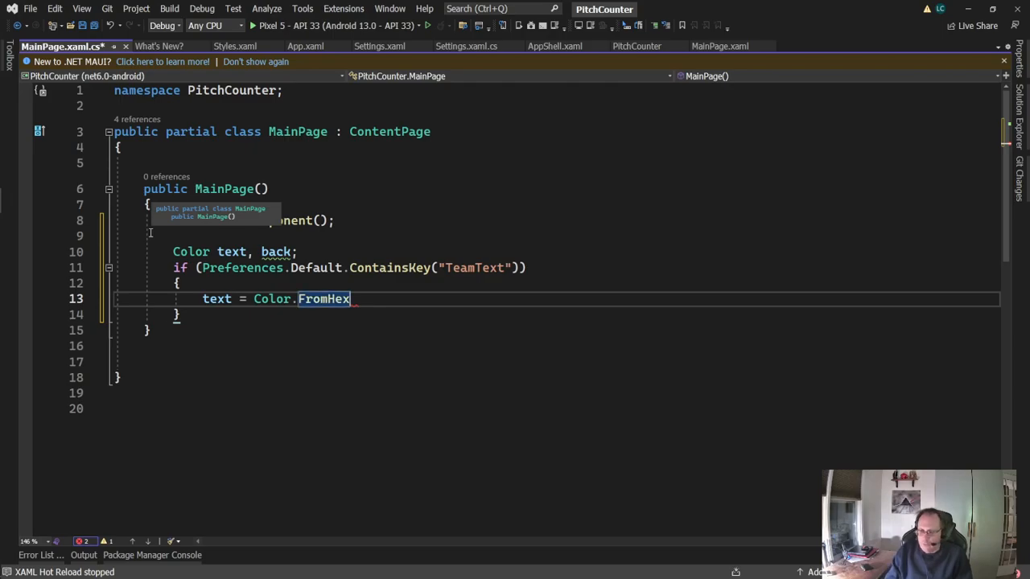
type("(")
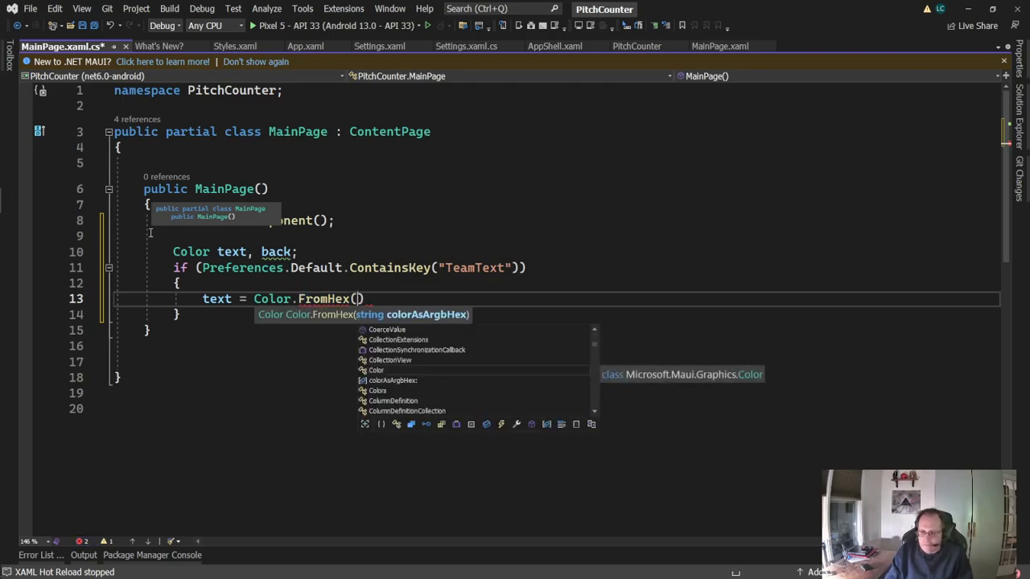
type("Preferences.Default")
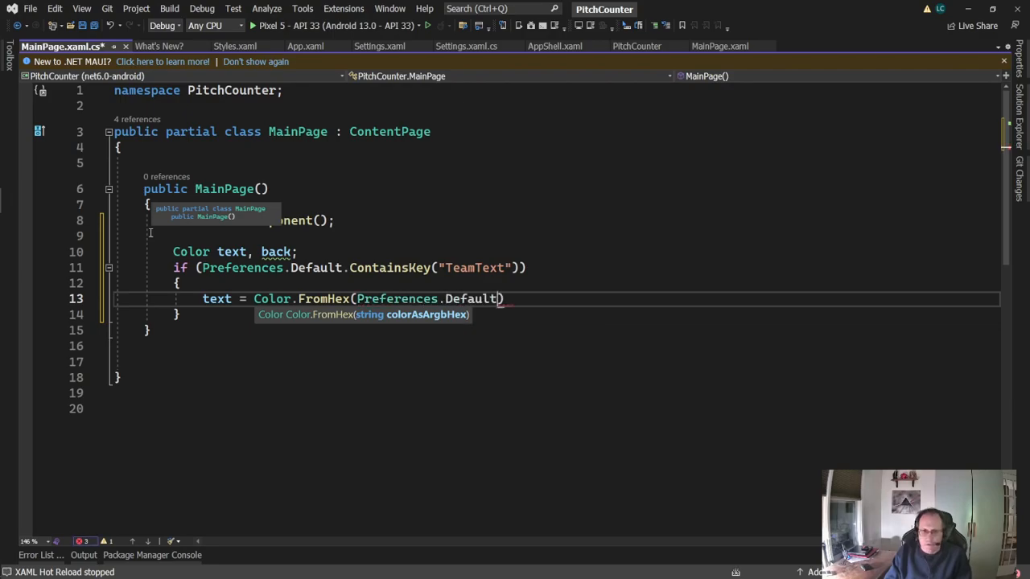
type(".g")
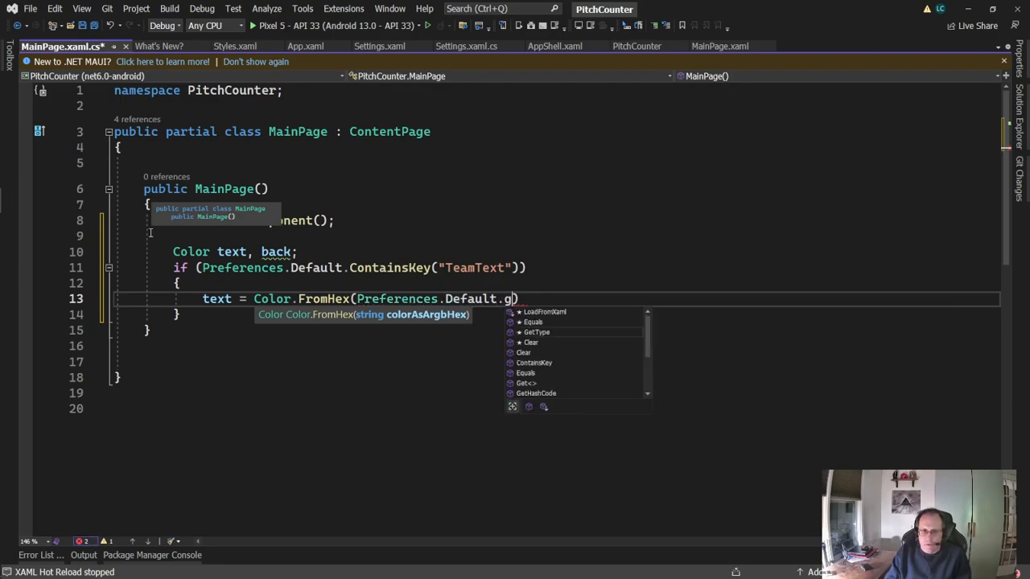
type("Get(\"TeamText")
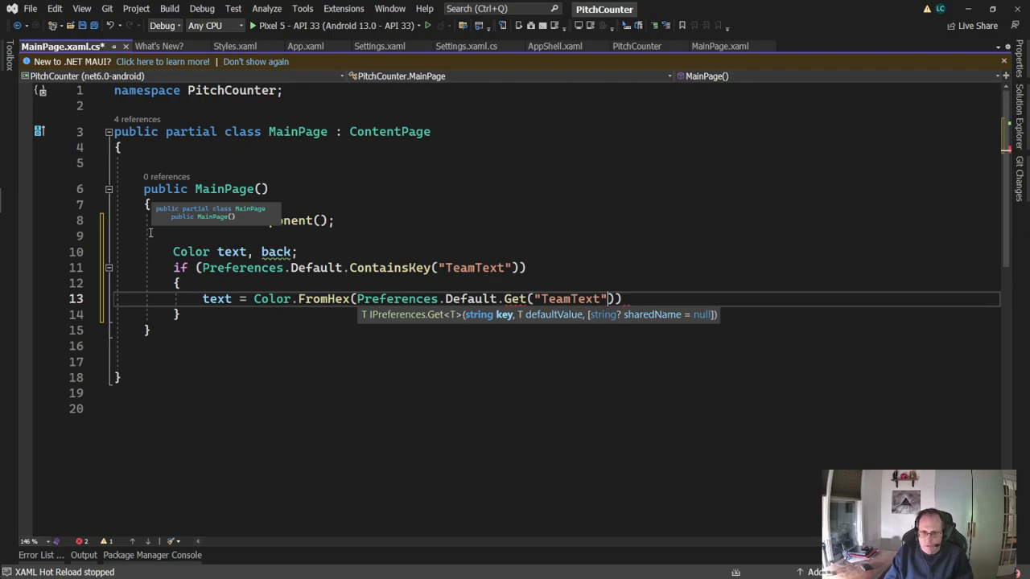
type(", \"\"")
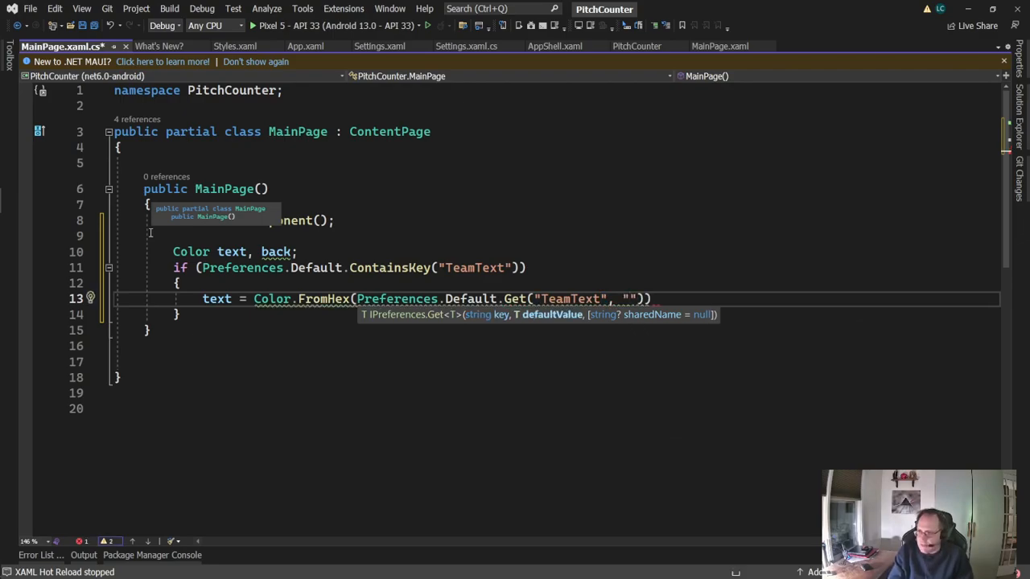
type("#")
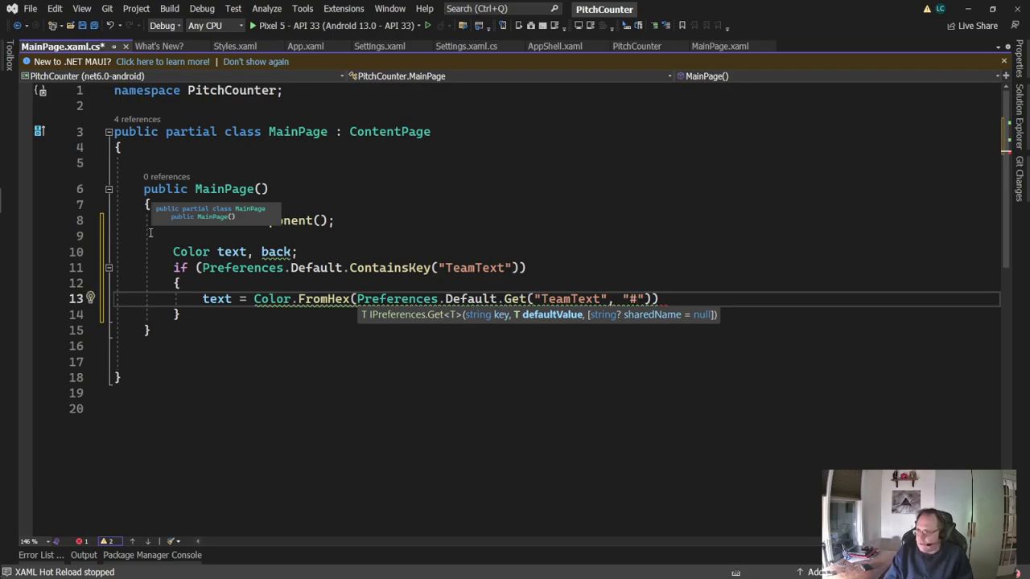
type("fd")
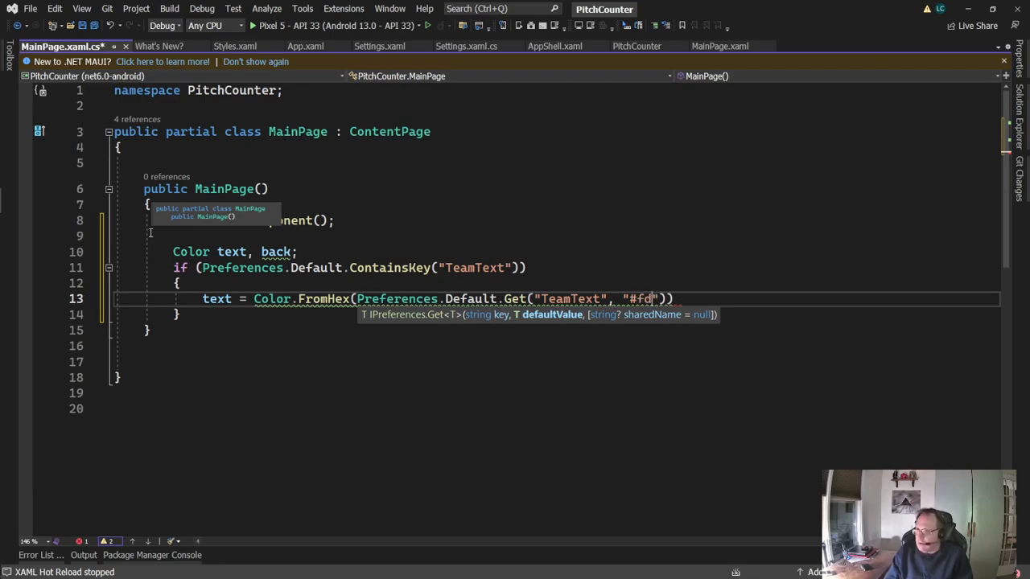
type("b")
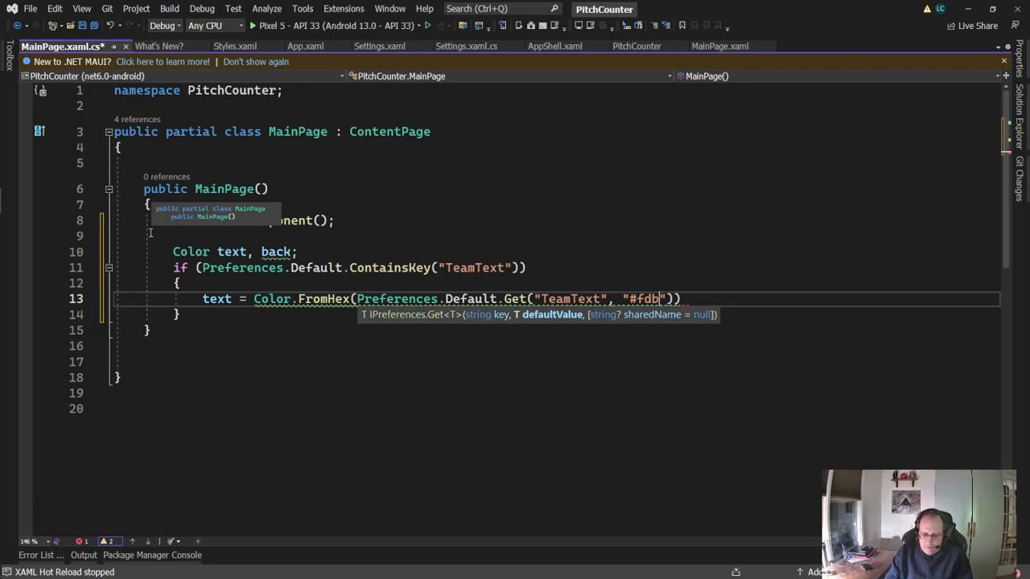
type("827")
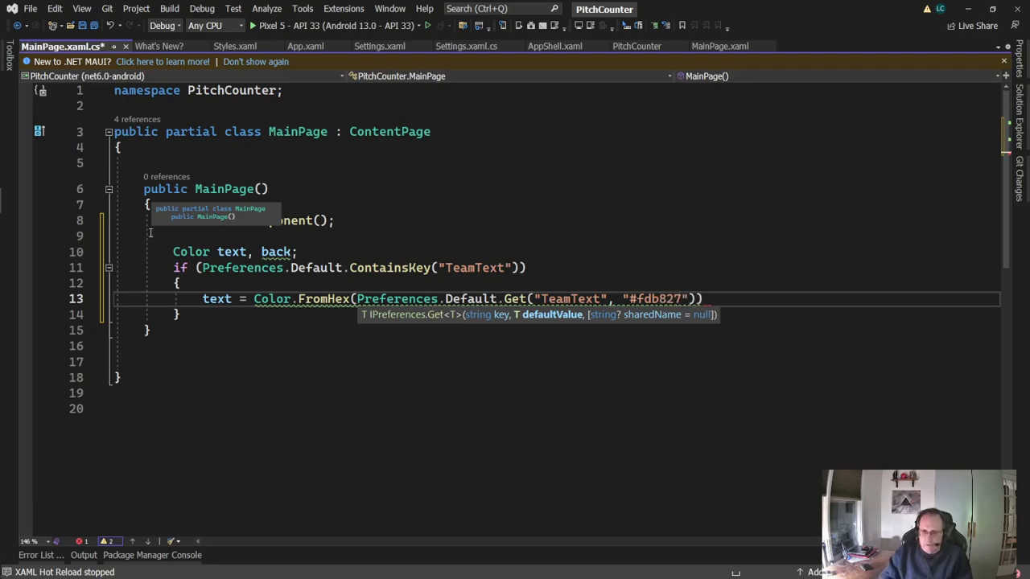
type(";")
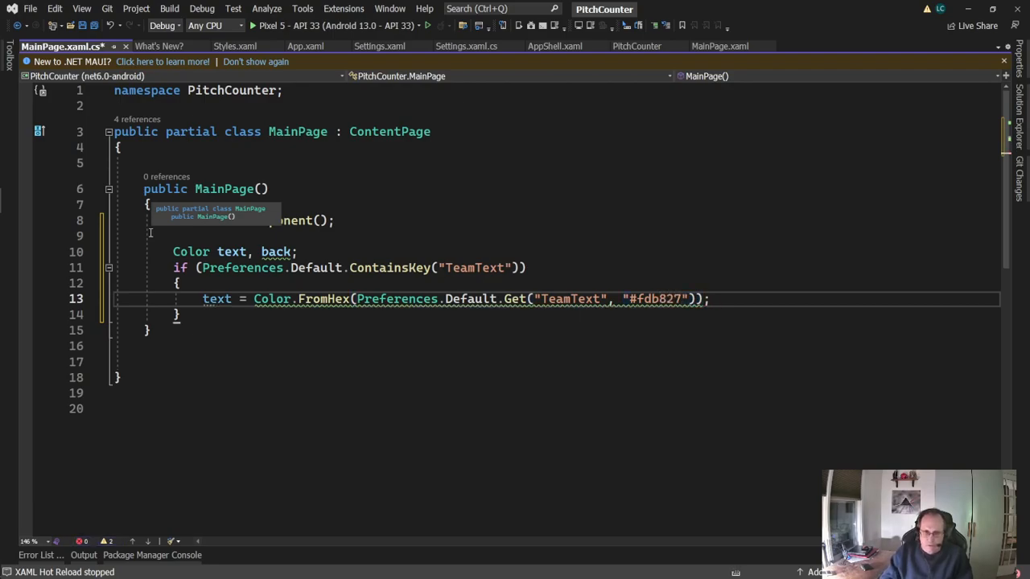
Step: Duplicate the line to load back from the TeamBack preference with default #272f1f
double_click(216, 298)
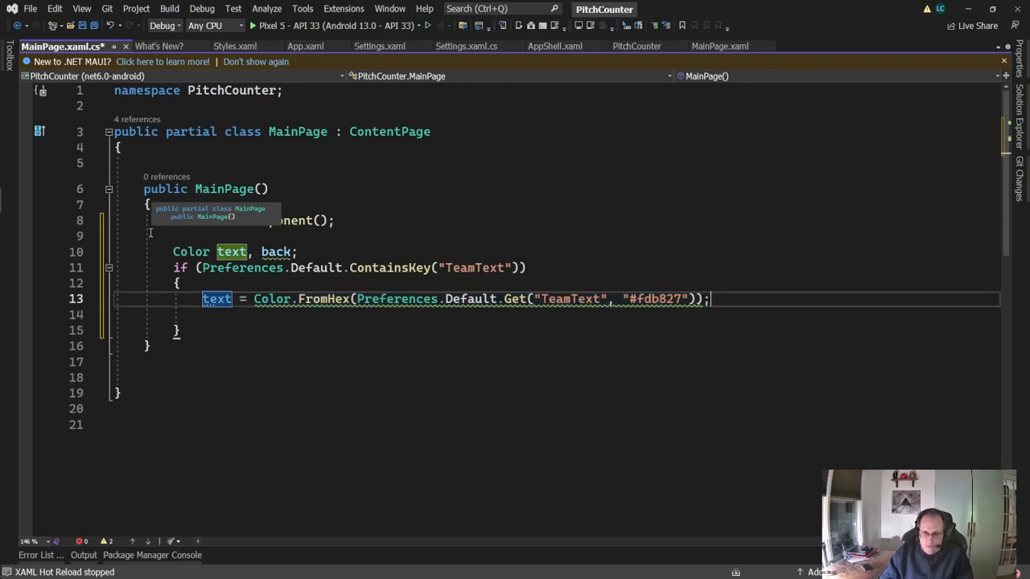
key("Enter")
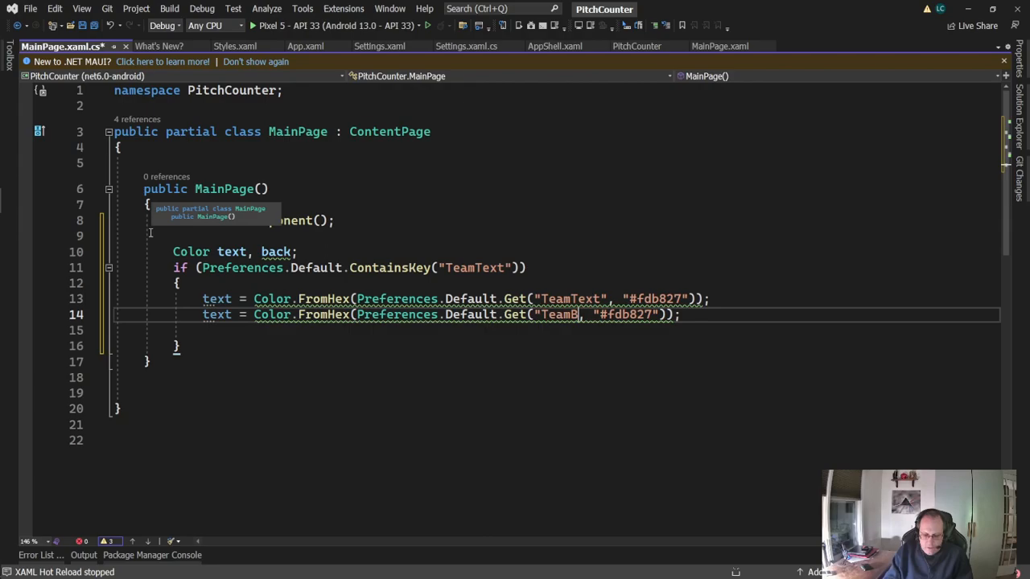
type("ack")
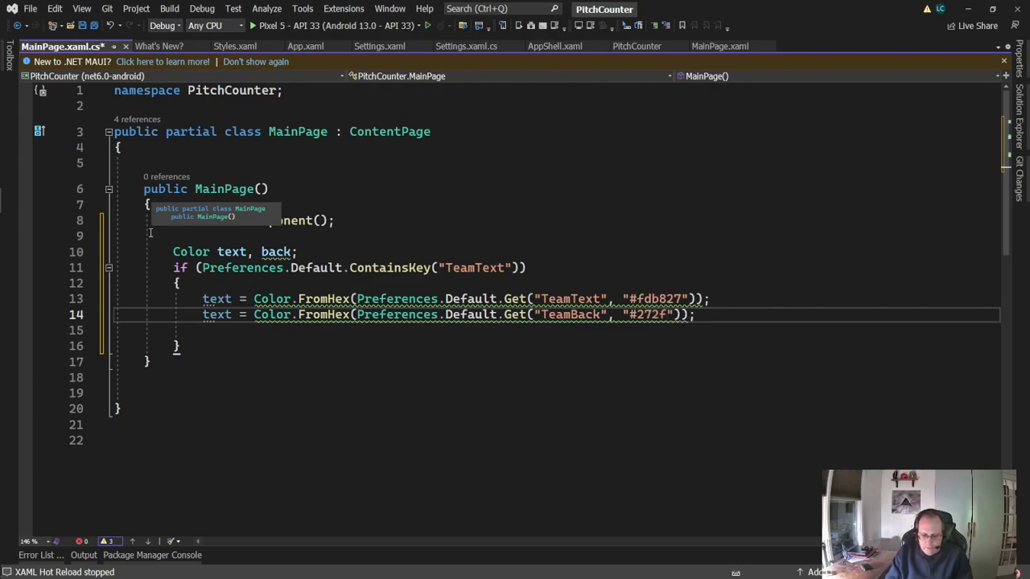
type("1f")
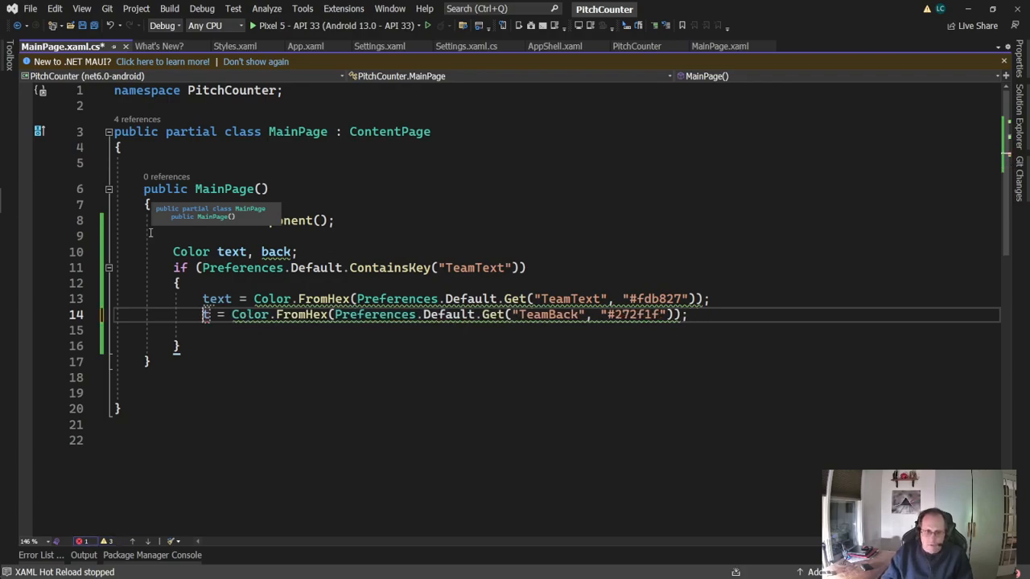
type("back")
type("{ }")
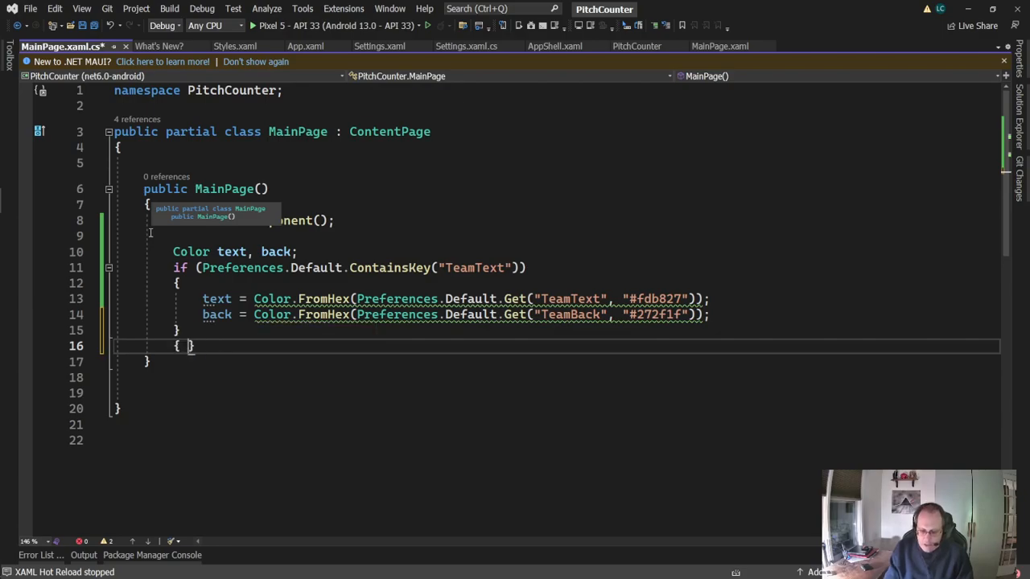
Step: Add an else branch setting text = Color.FromHex("#fdb827")
key("enter")
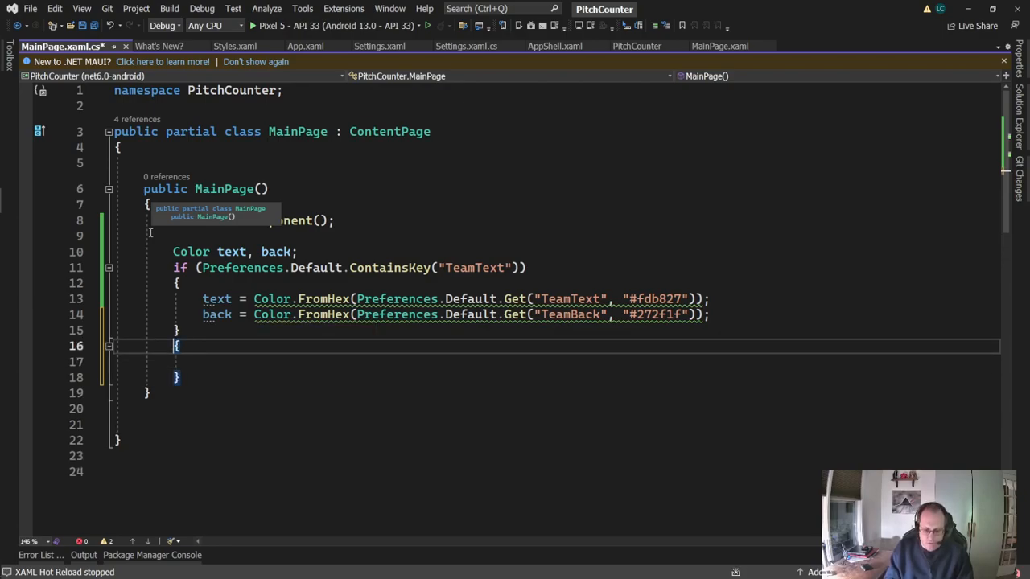
type("else")
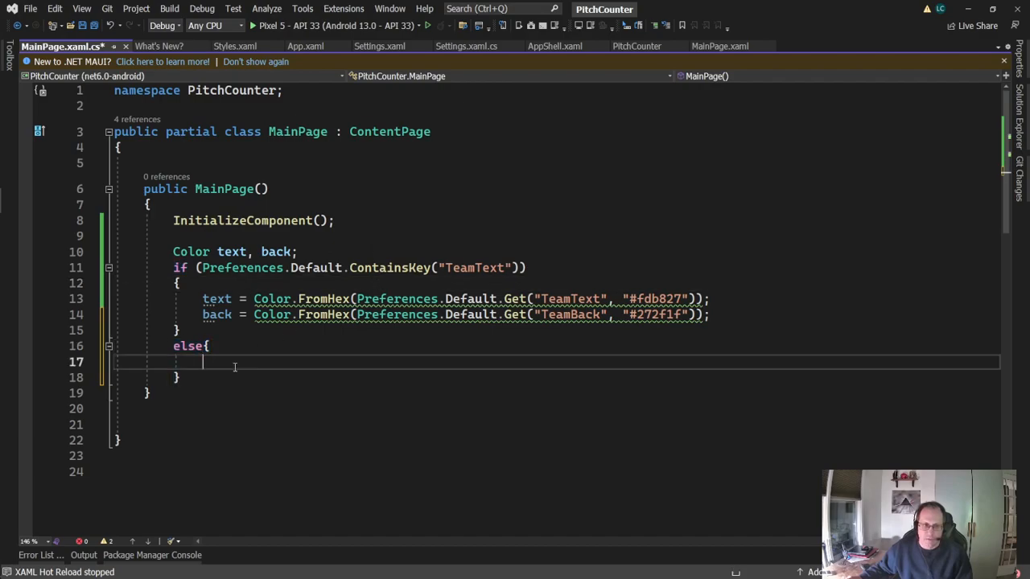
type("text =")
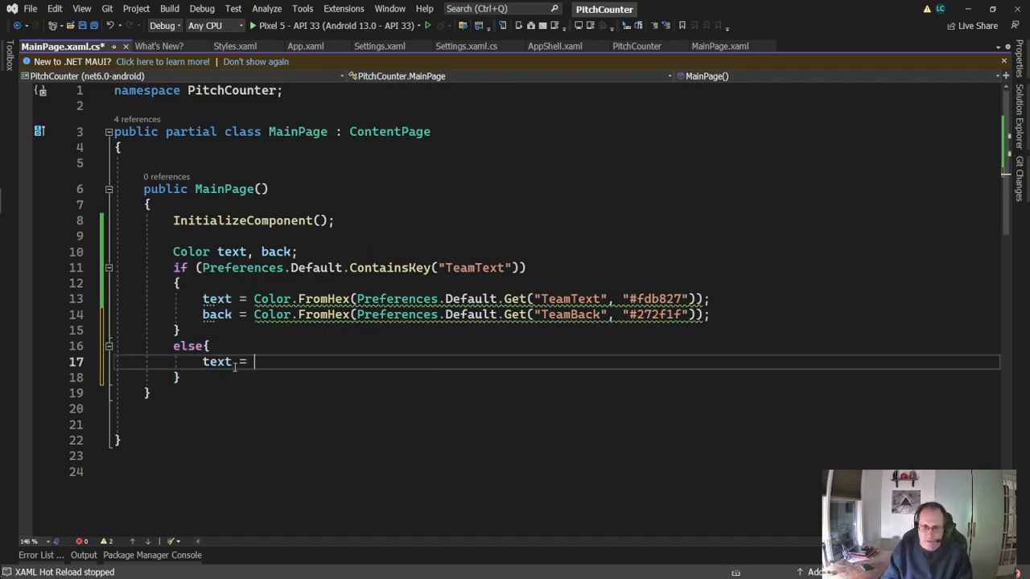
type("Color.from")
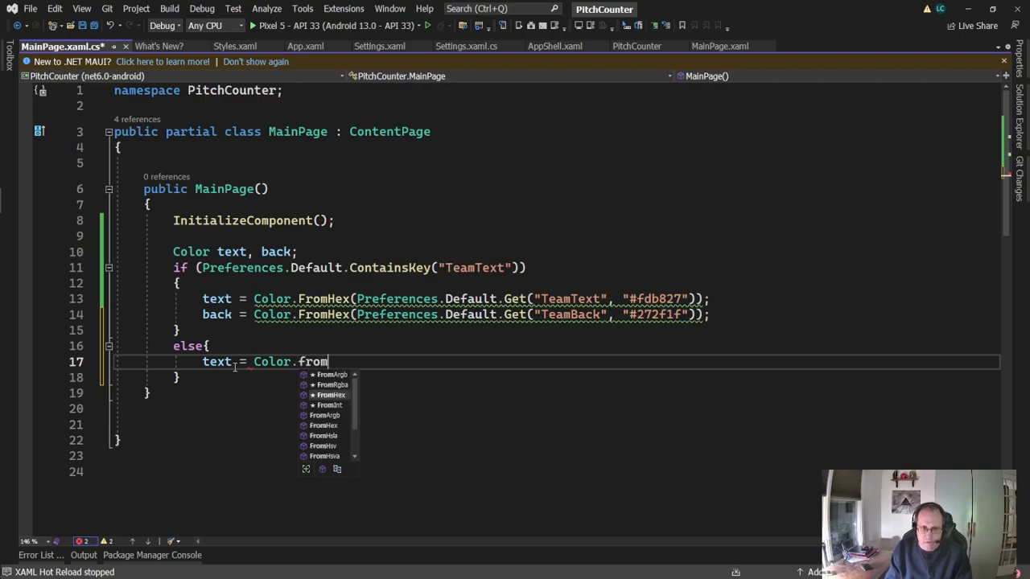
type("Hex(")
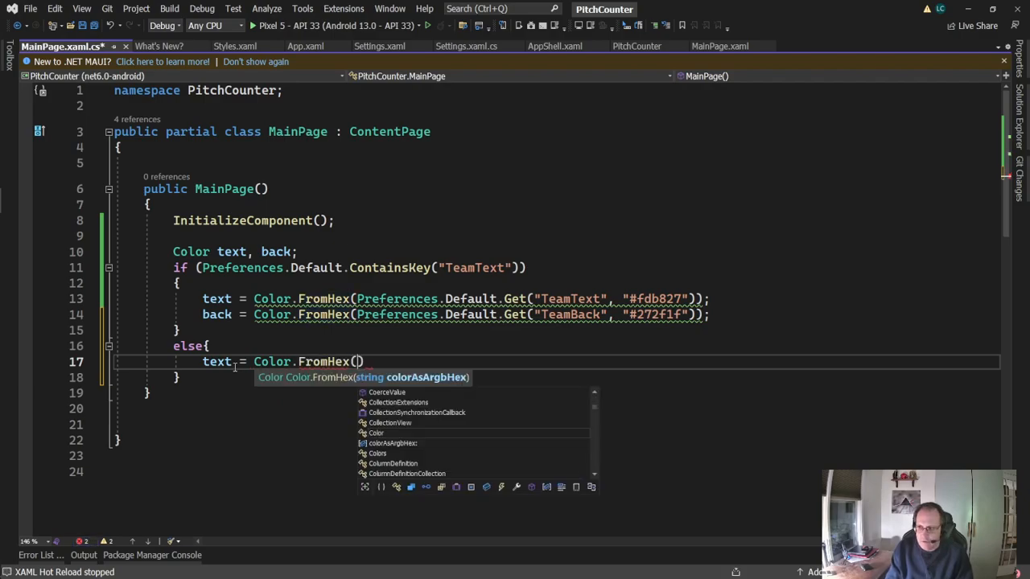
type("\"#")
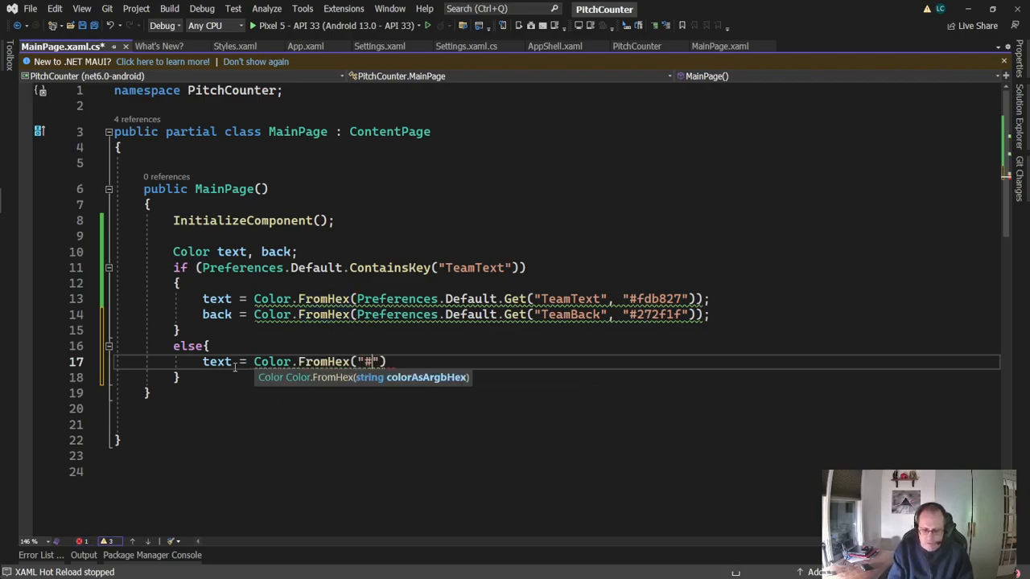
type("f")
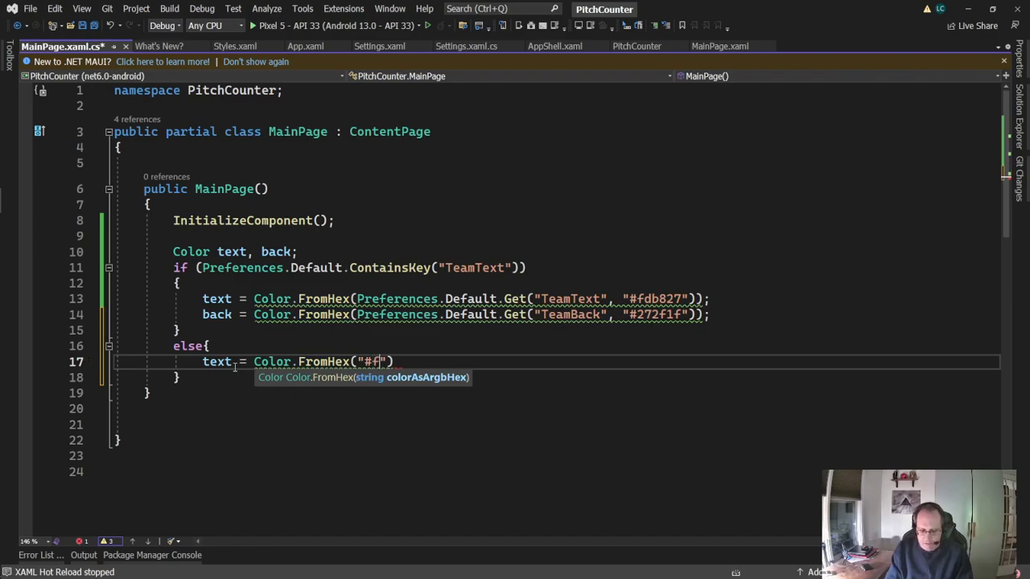
type("d")
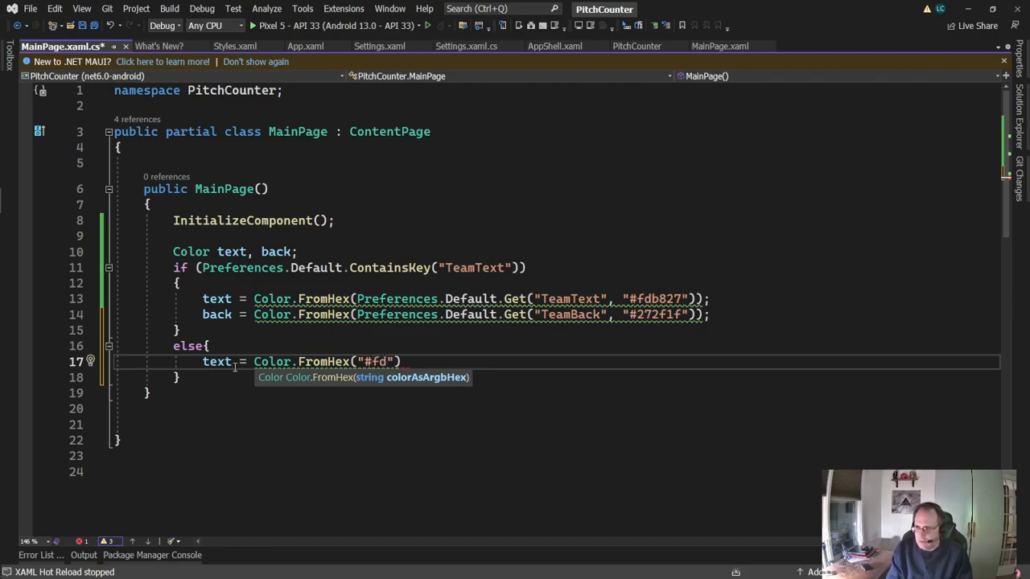
type("b")
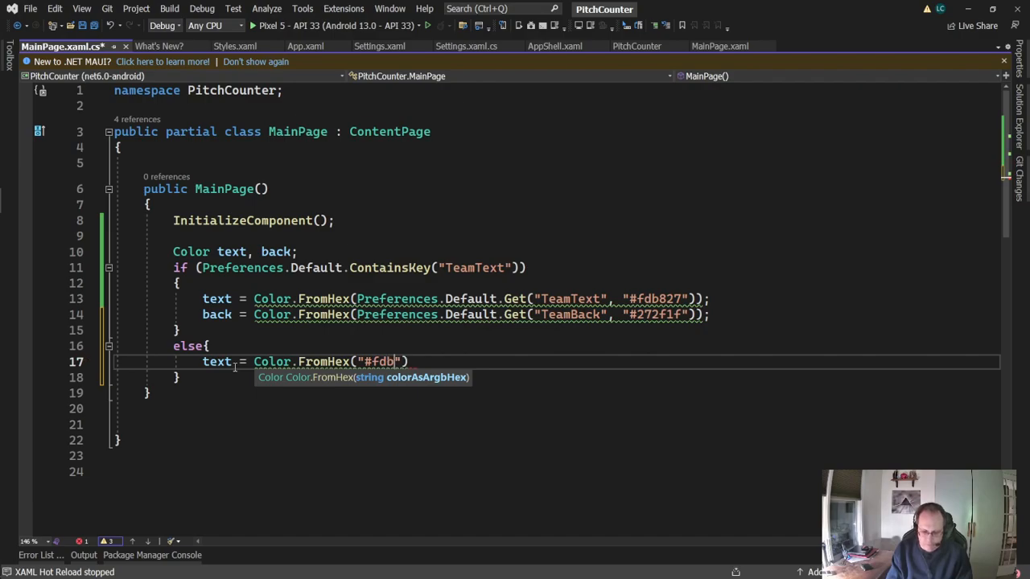
type("827)")
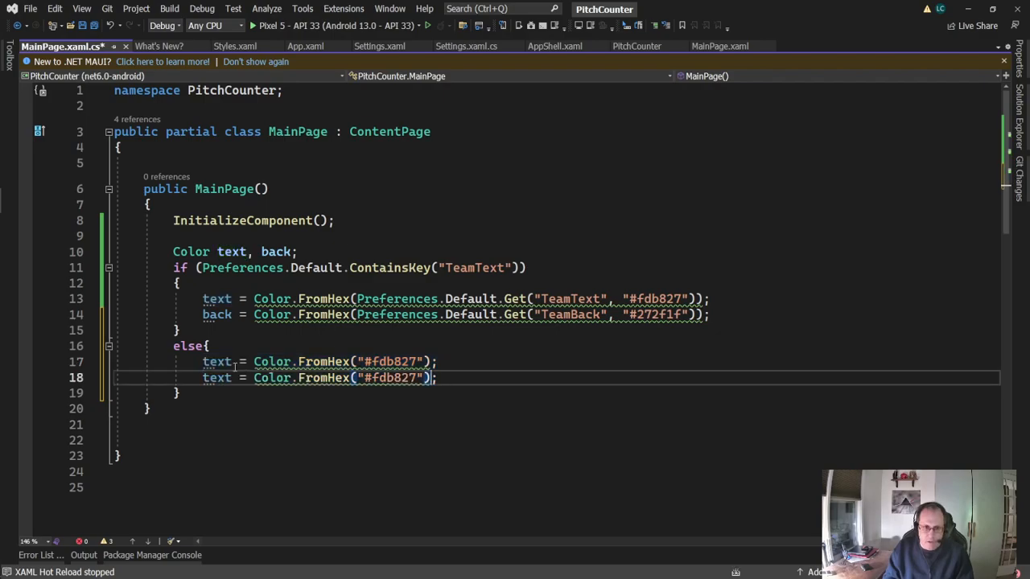
Step: Duplicate that line as back = Color.FromHex("#272f1f") and start a new line after the else block
double_click(216, 378)
type("back")
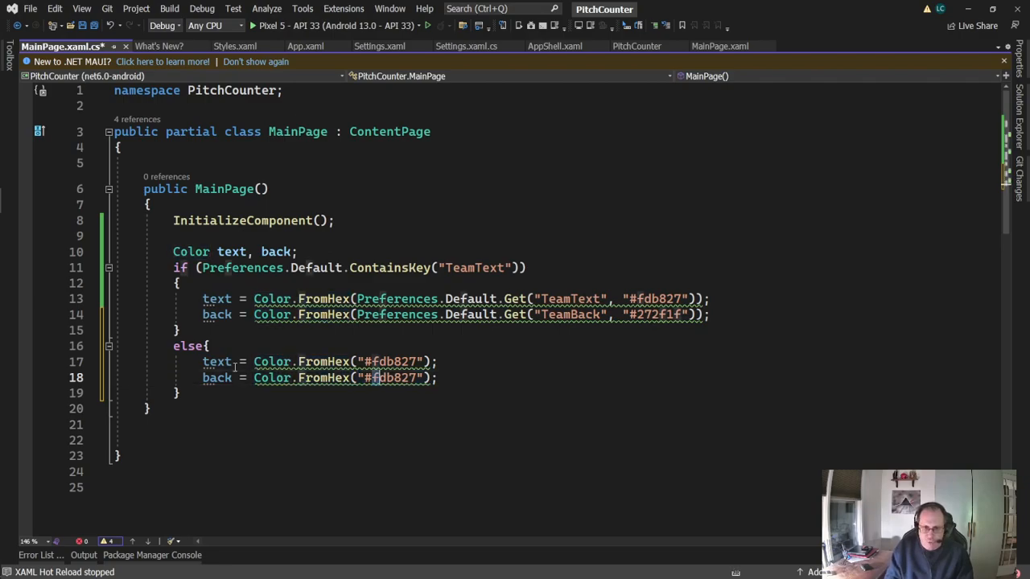
double_click(392, 378)
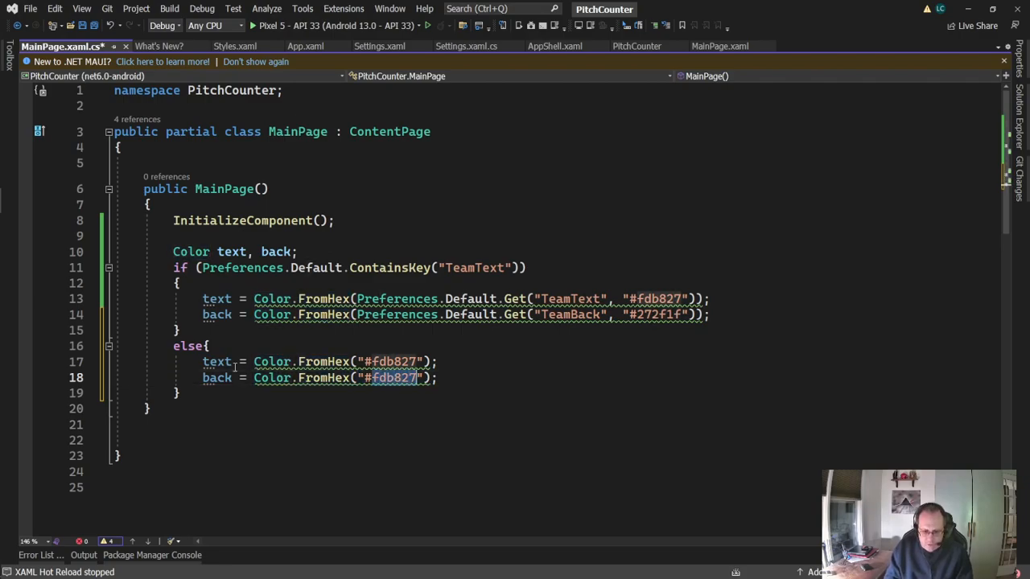
type("#272f1f")
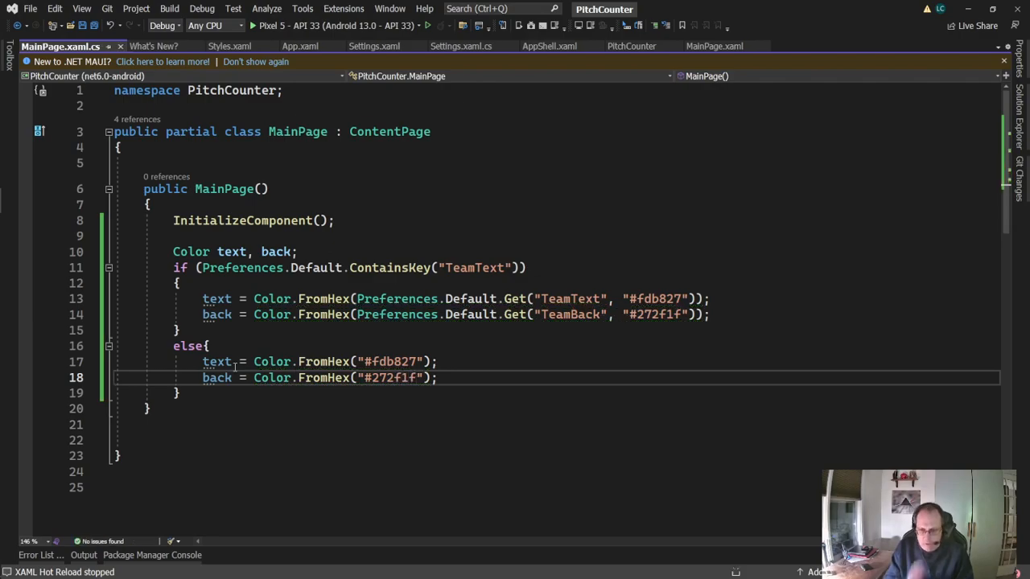
left_click(230, 425)
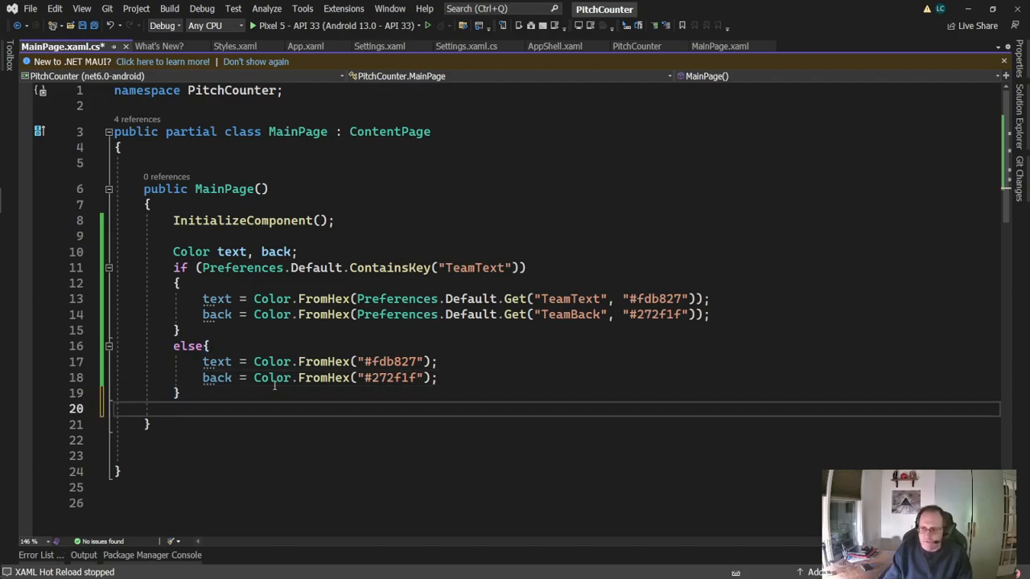
Step: Assign Application.Current.Resources["TeamText"] = text and ["TeamBack"] = back after the if/else
type("Application")
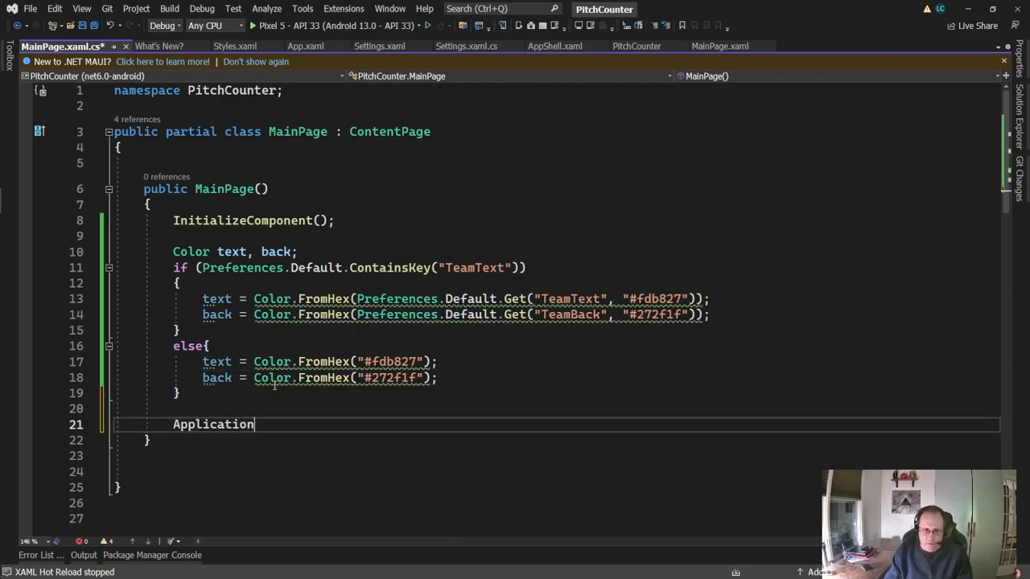
type(".Current")
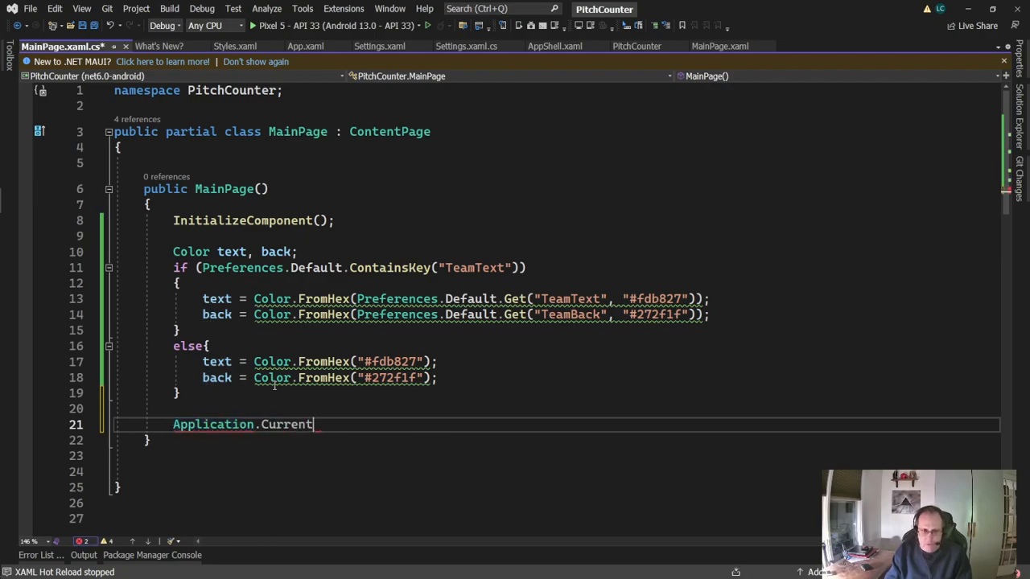
type(".Resources")
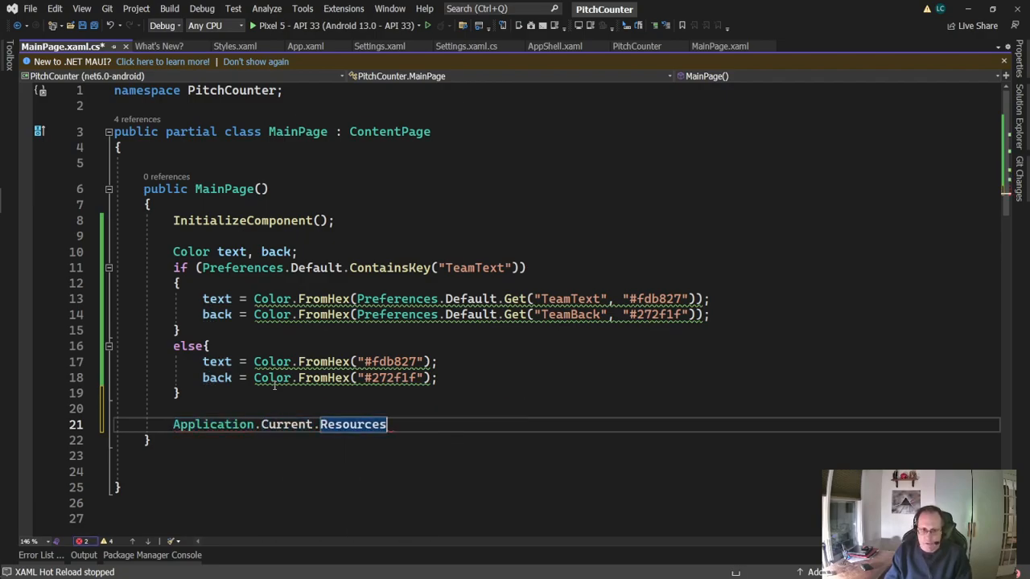
type("[\"")
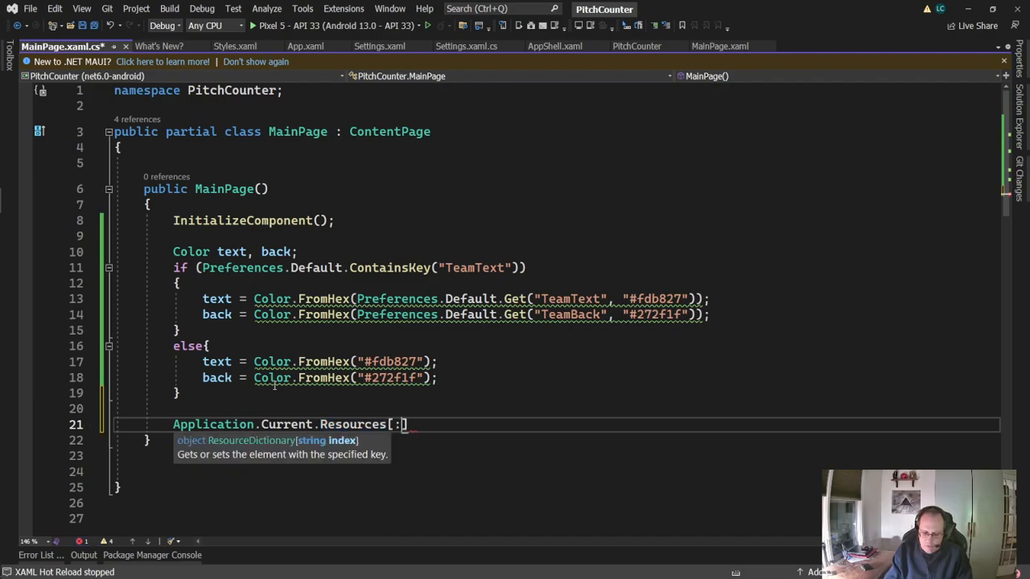
type("Team\"")
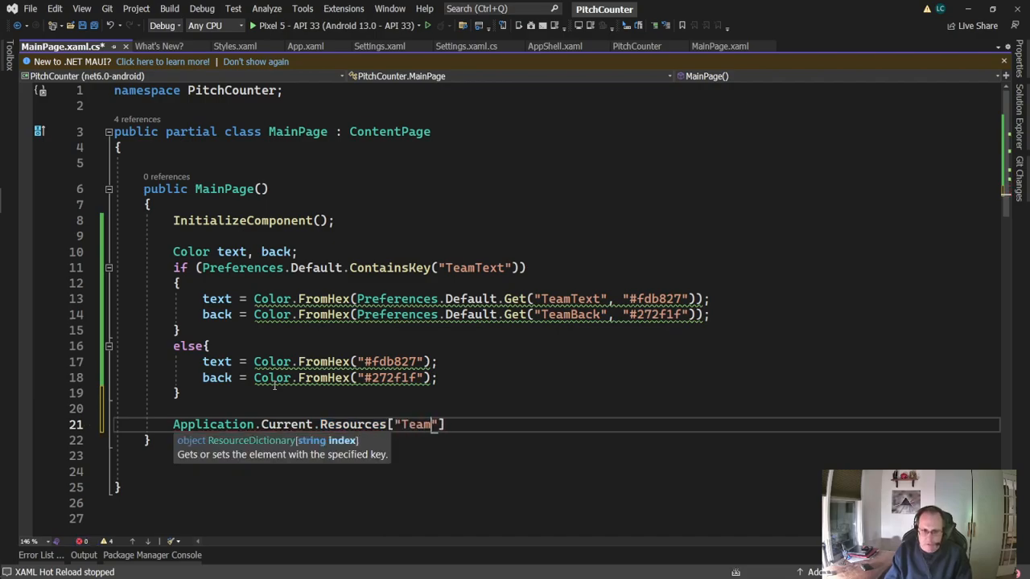
type("Text")
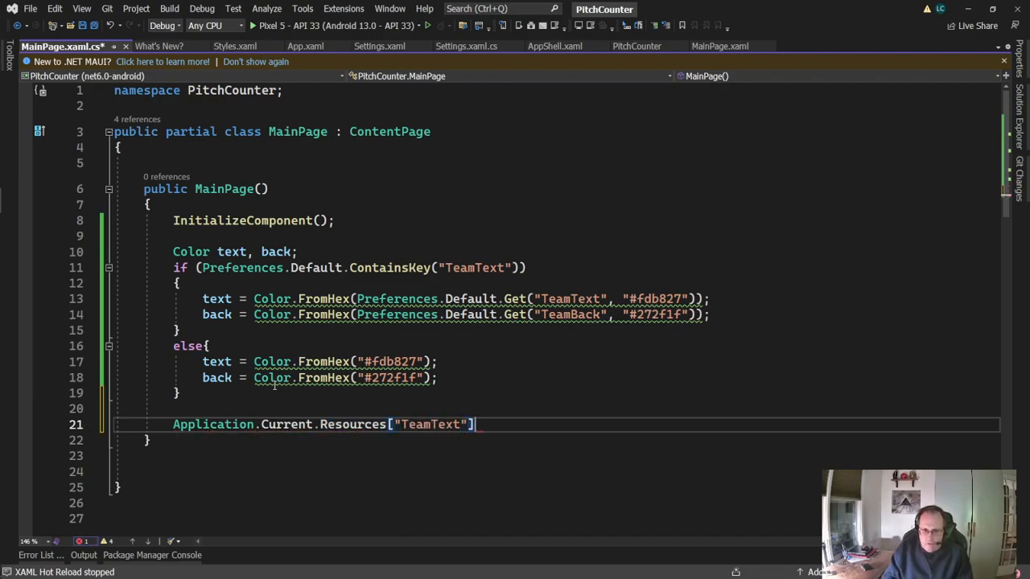
type("= text;")
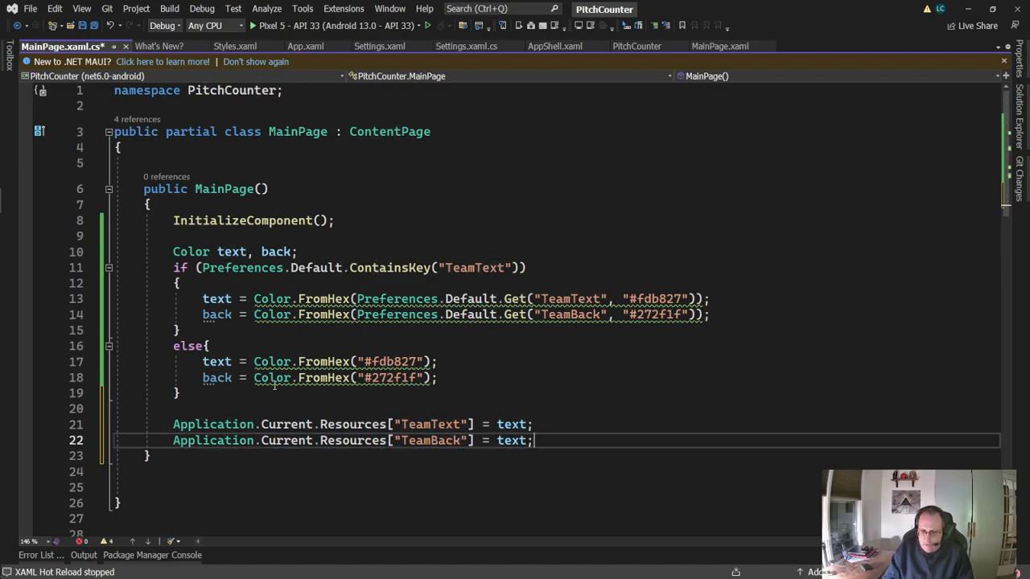
type("back")
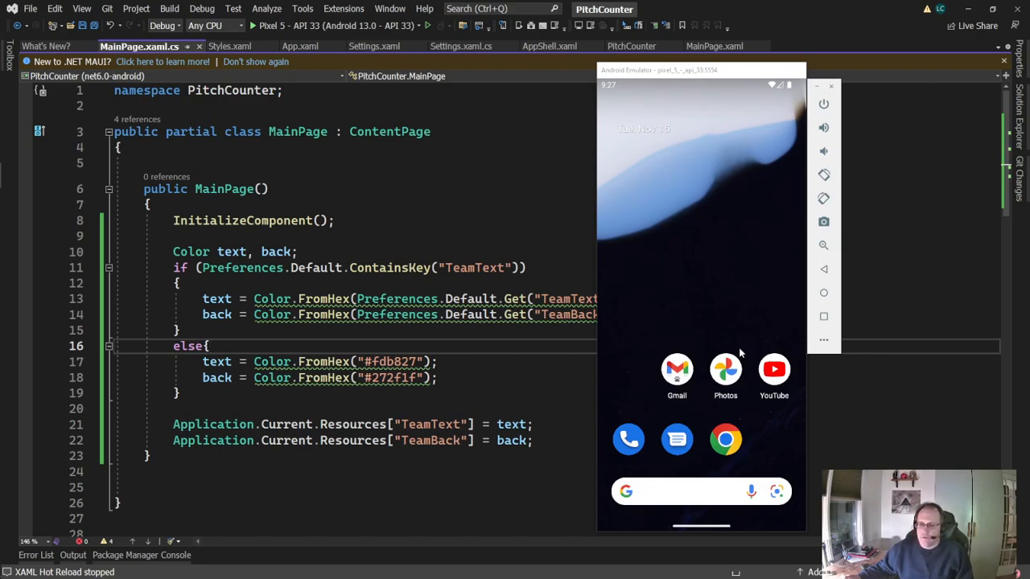
mouse_move(770, 463)
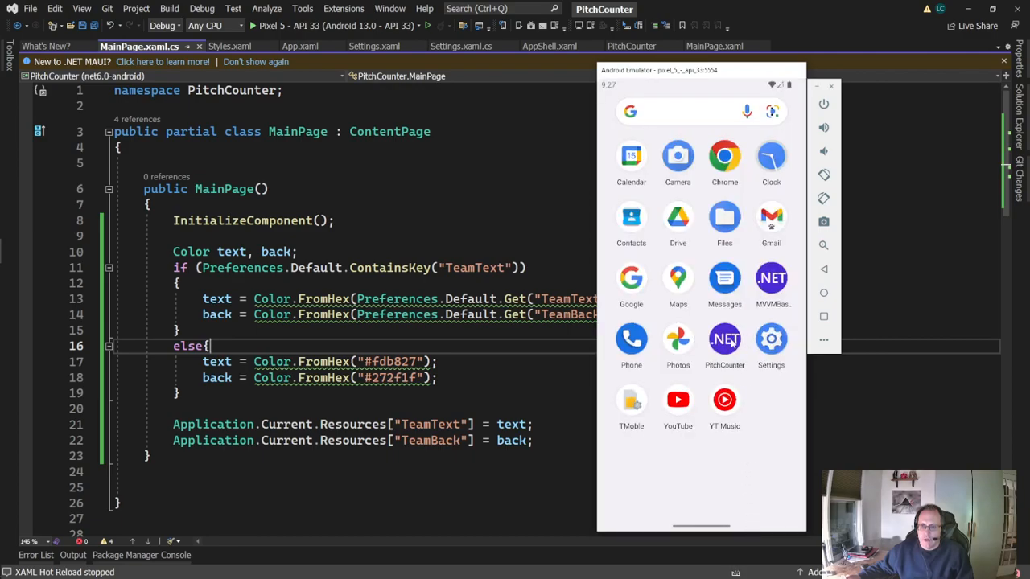
Step: Launch PitchCounter, go to its Settings page, and close the app from the crash dialog
left_click(724, 338)
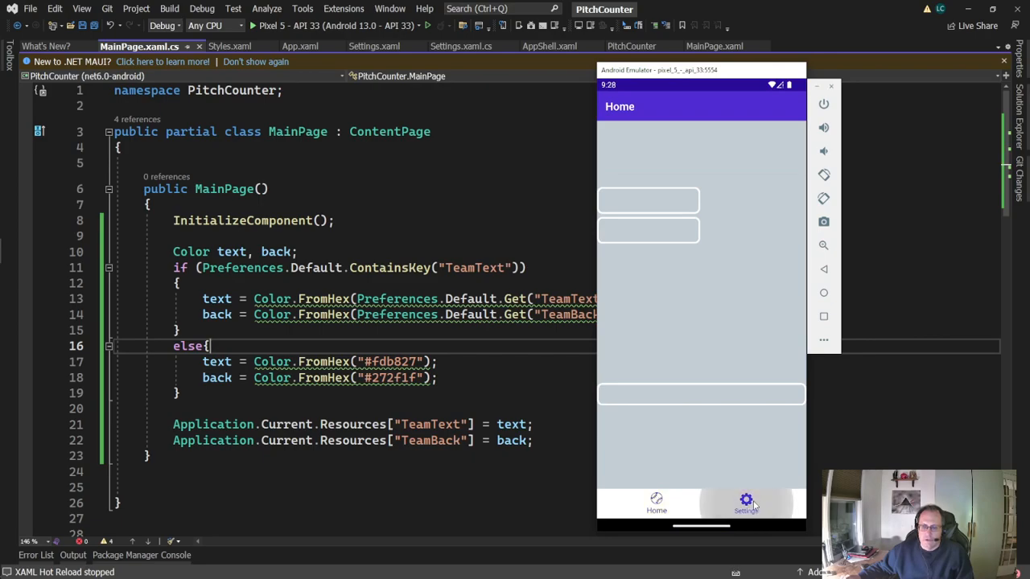
left_click(747, 502)
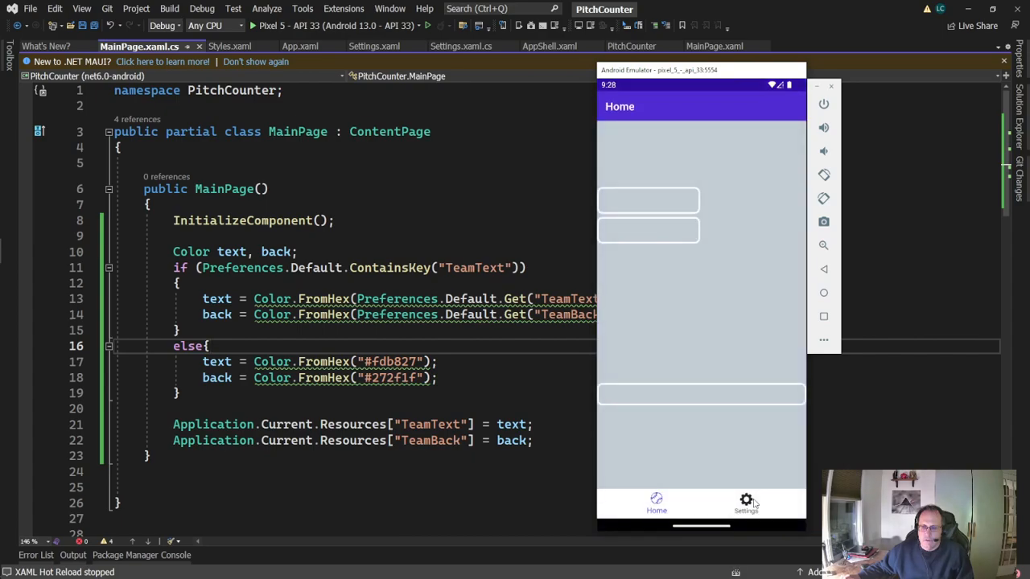
left_click(747, 503)
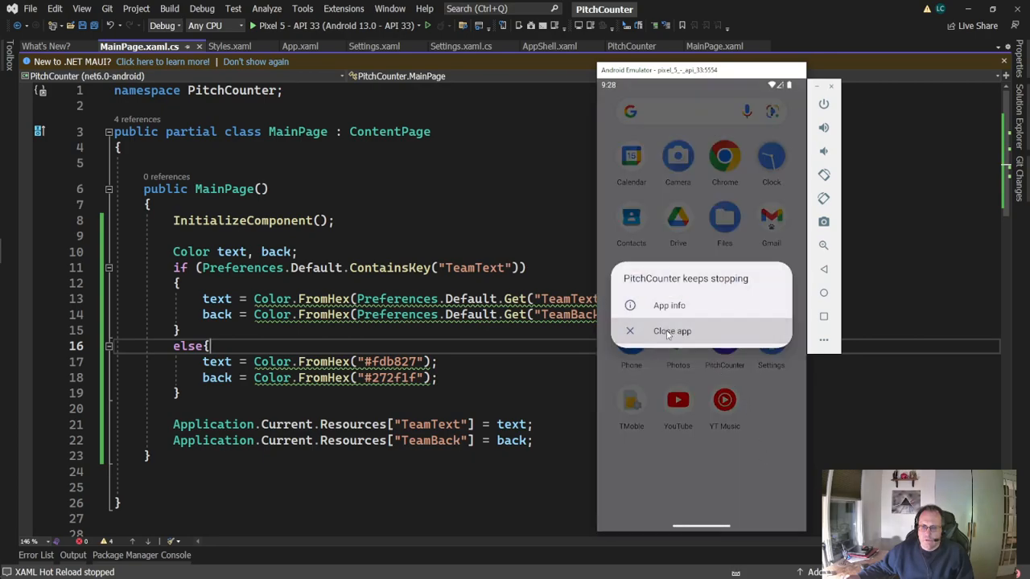
left_click(673, 332)
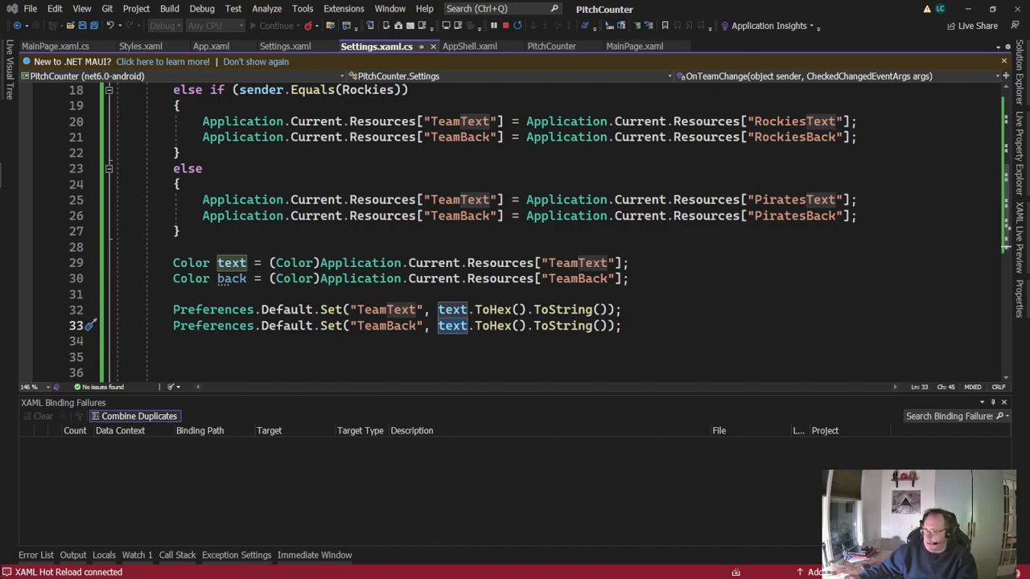
Step: Change the TeamBack save line to use back instead of text and start debugging again
double_click(453, 325)
type("back")
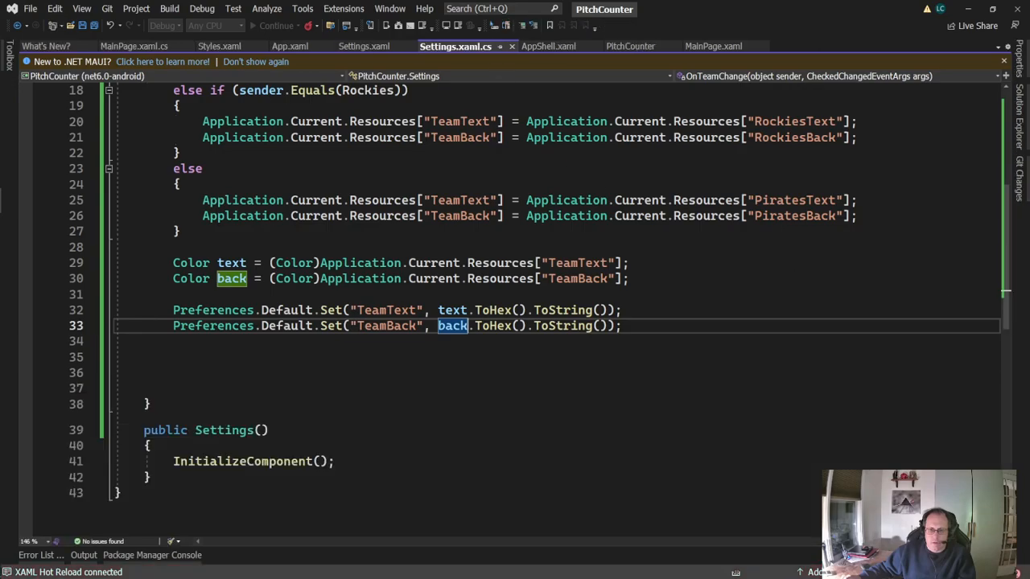
left_click(251, 26)
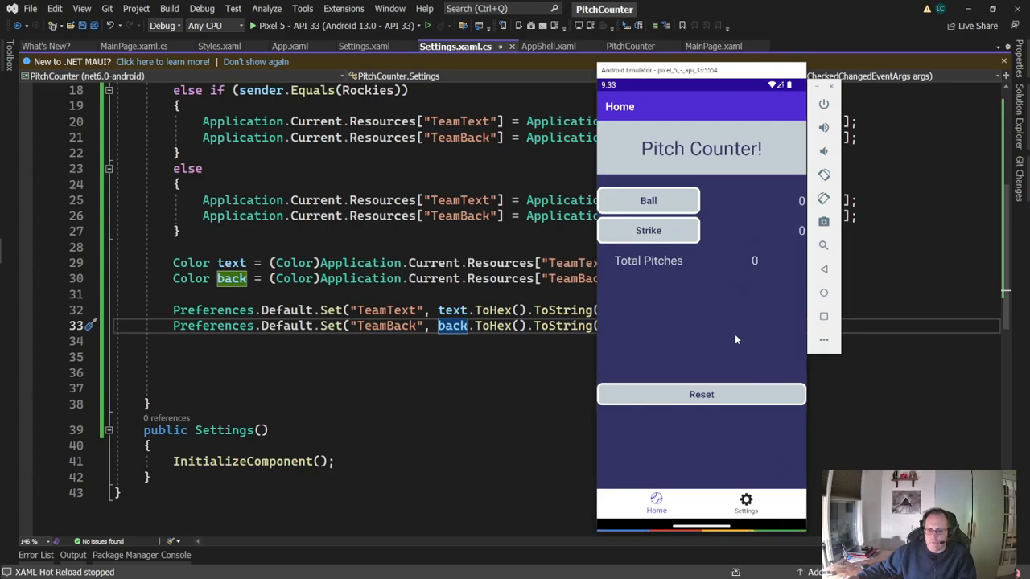
mouse_move(668, 116)
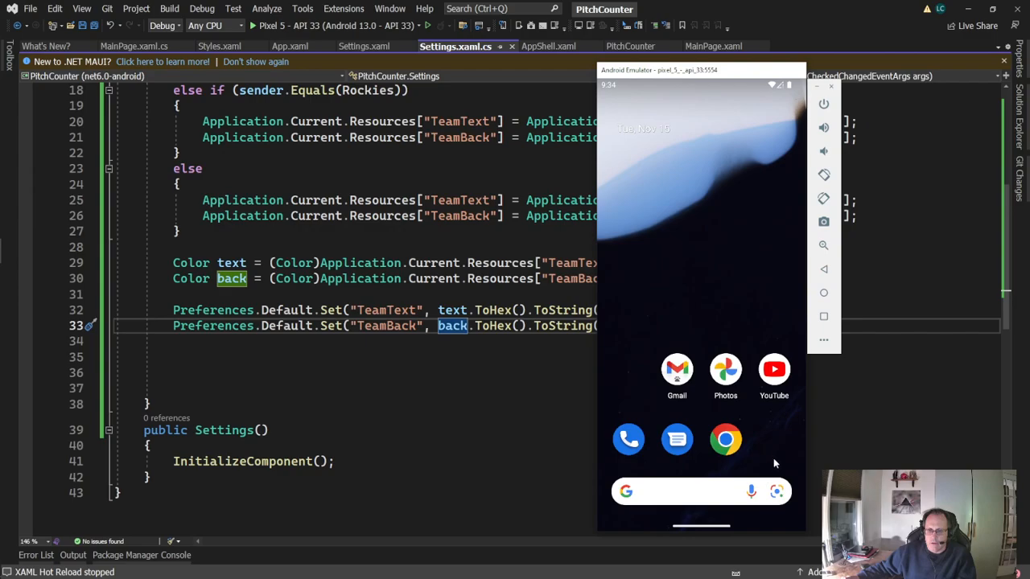
mouse_move(774, 454)
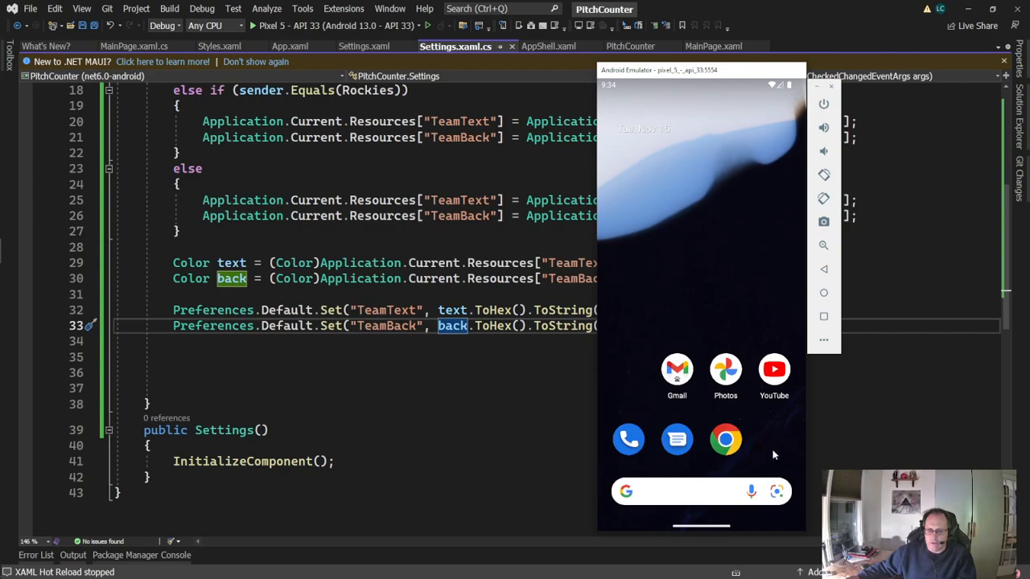
mouse_move(775, 451)
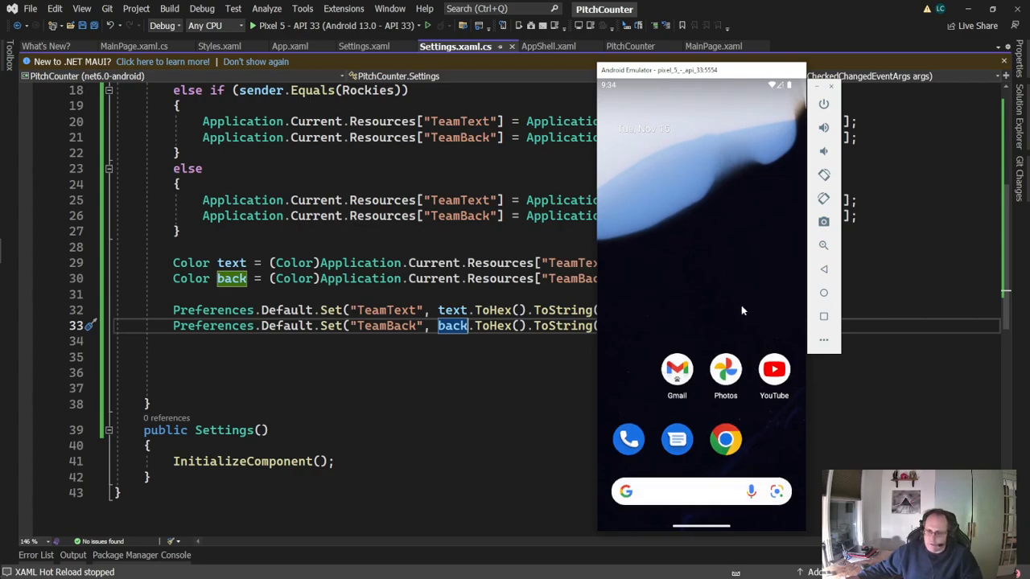
mouse_move(766, 438)
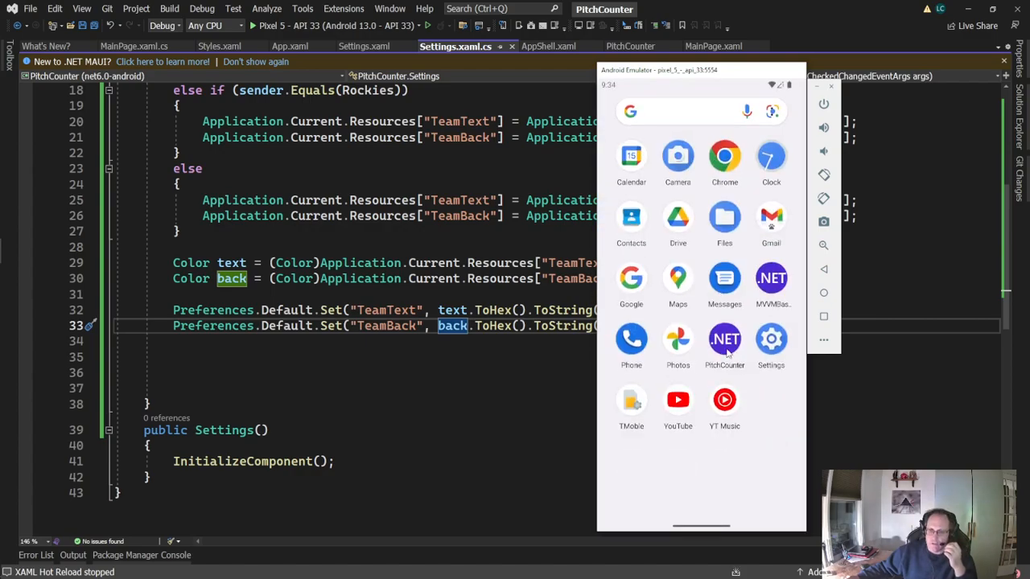
Step: Relaunch PitchCounter from the app list and go to its Settings page
left_click(724, 338)
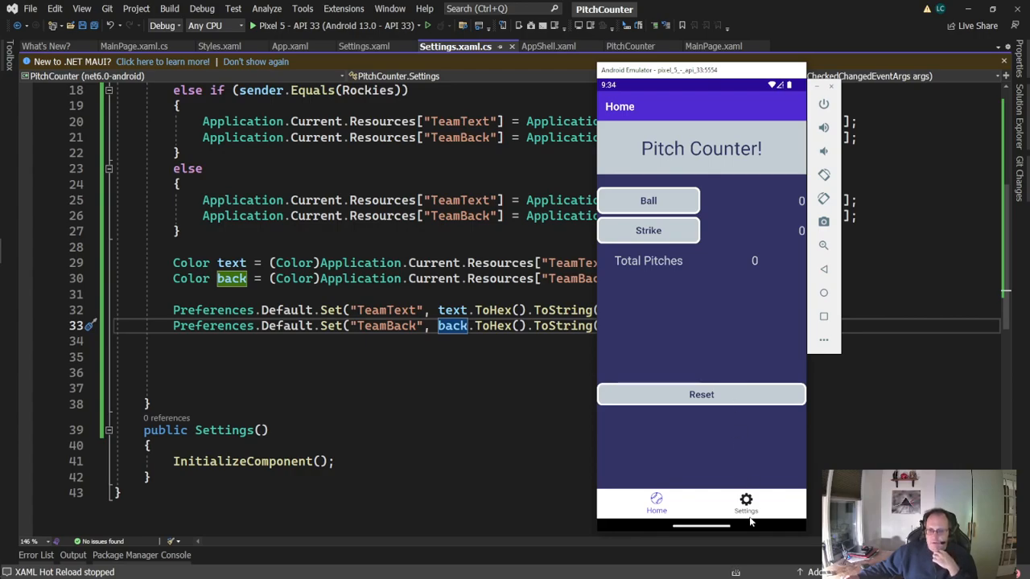
left_click(747, 503)
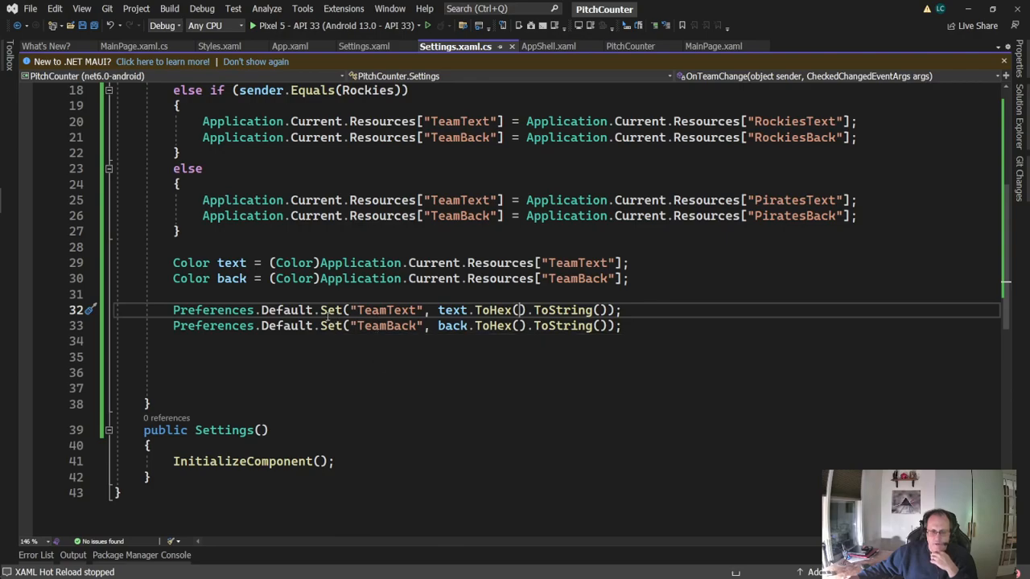
mouse_move(338, 356)
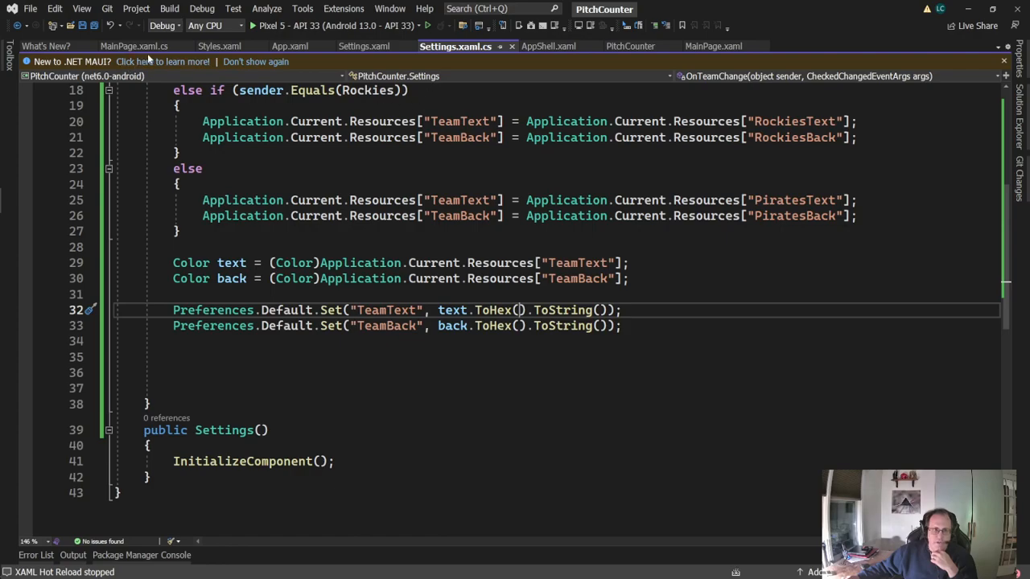
Step: View MainPage.xaml markup, then return to MainPage.xaml.cs colour-loading code
left_click(708, 45)
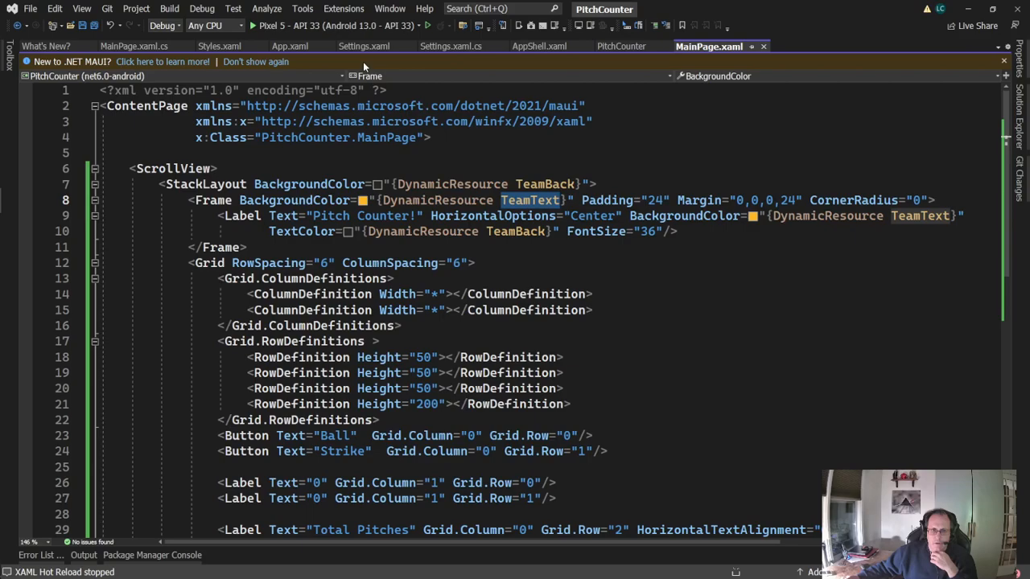
left_click(138, 45)
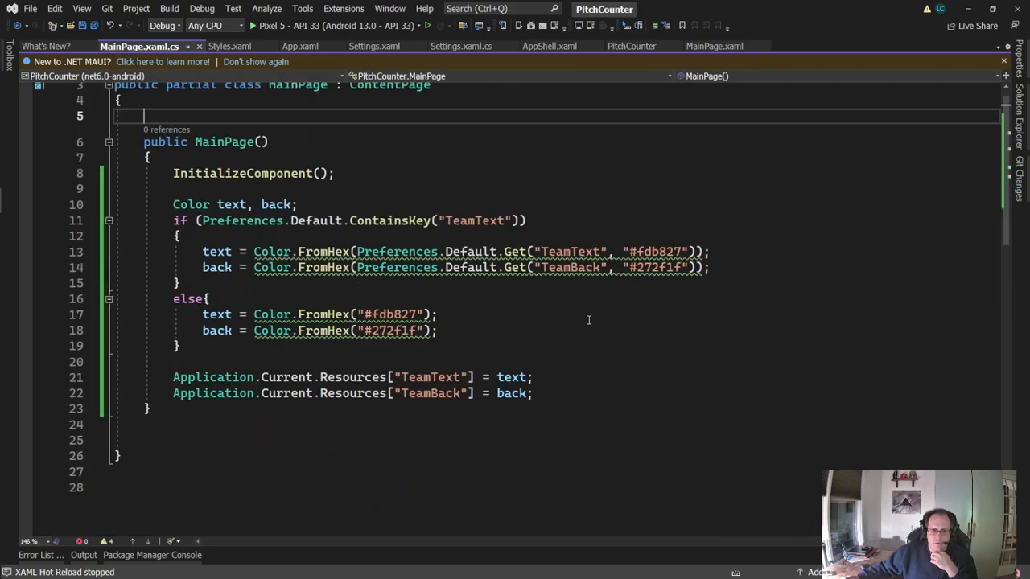